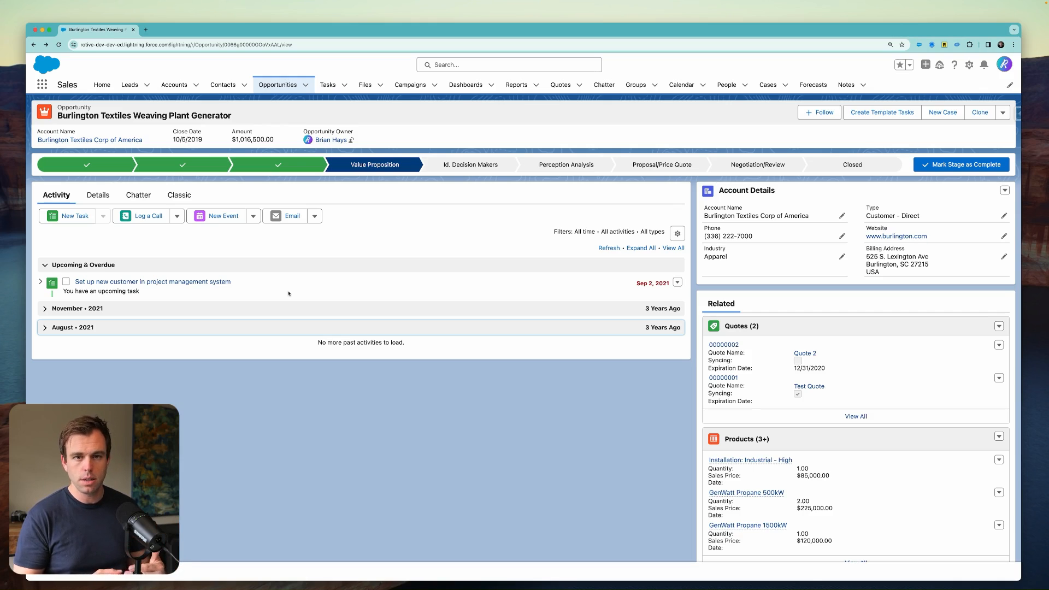
mouse_move(273, 264)
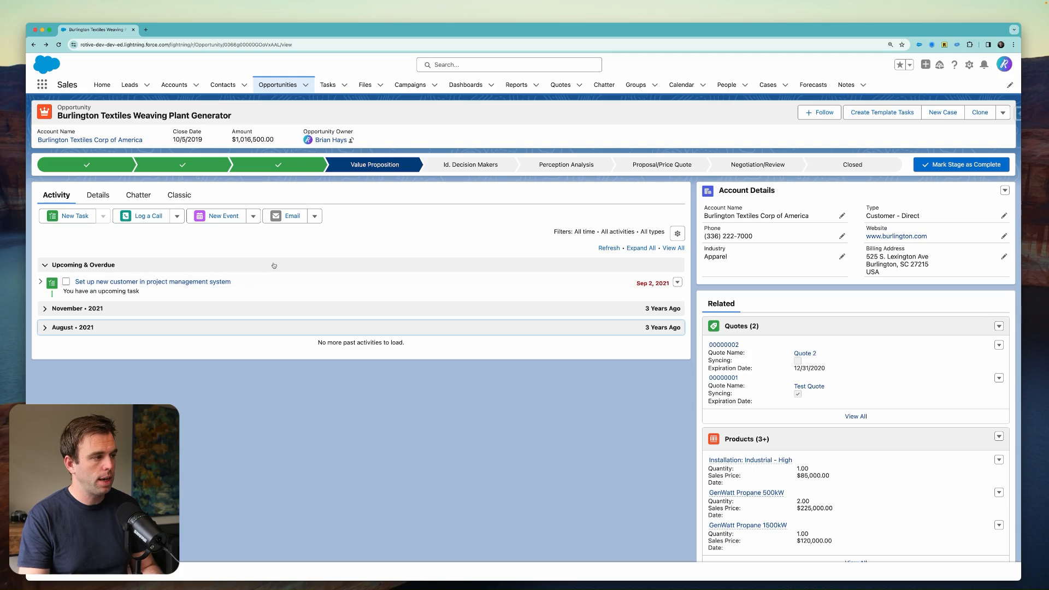
- Open the 'Set up new customer in project management system' task from the opportunity's Activity tab
left_click(153, 281)
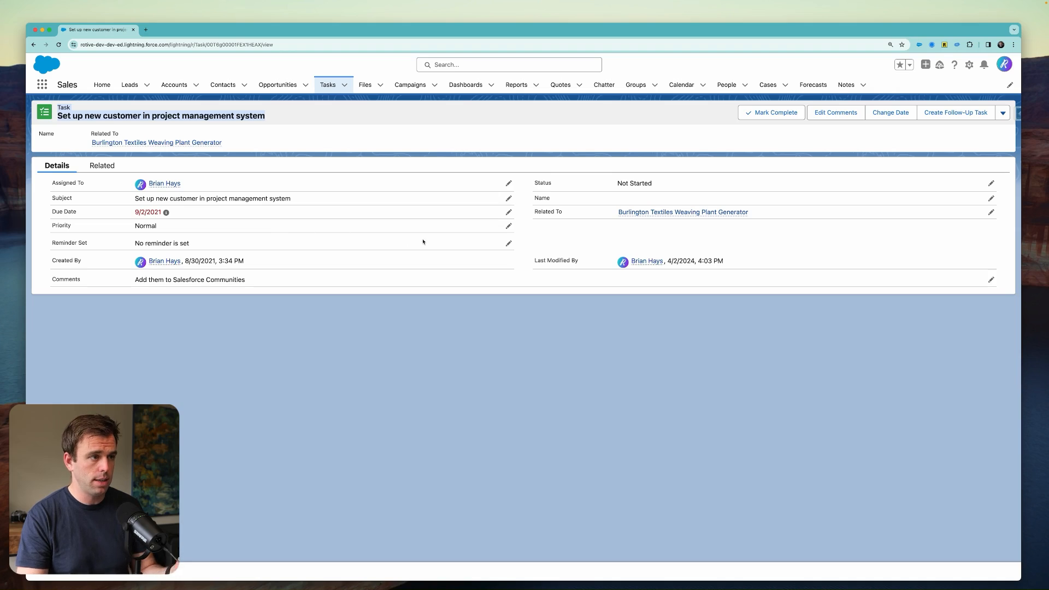
mouse_move(551, 234)
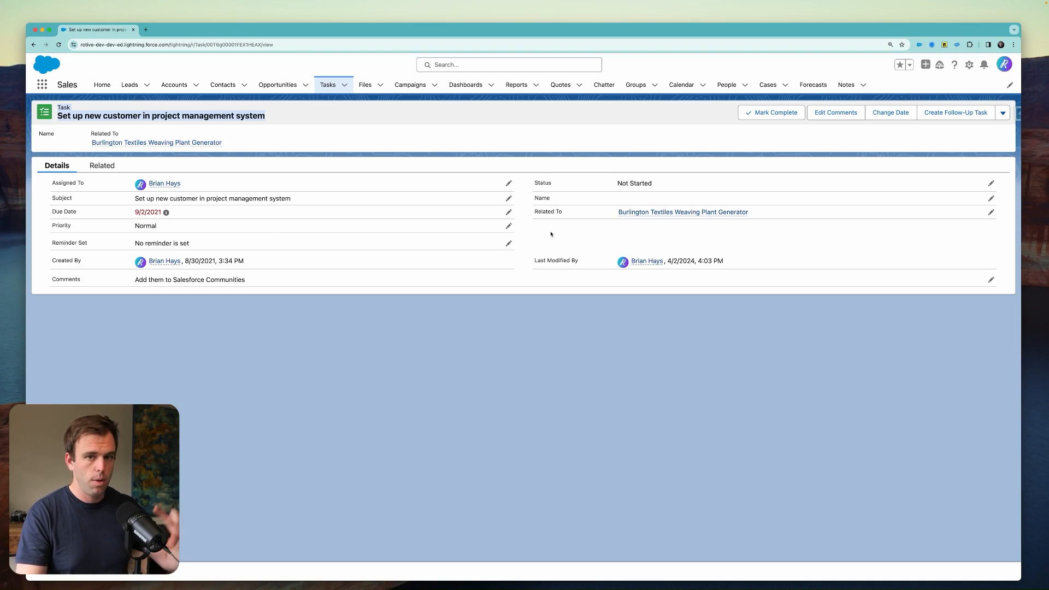
mouse_move(976, 72)
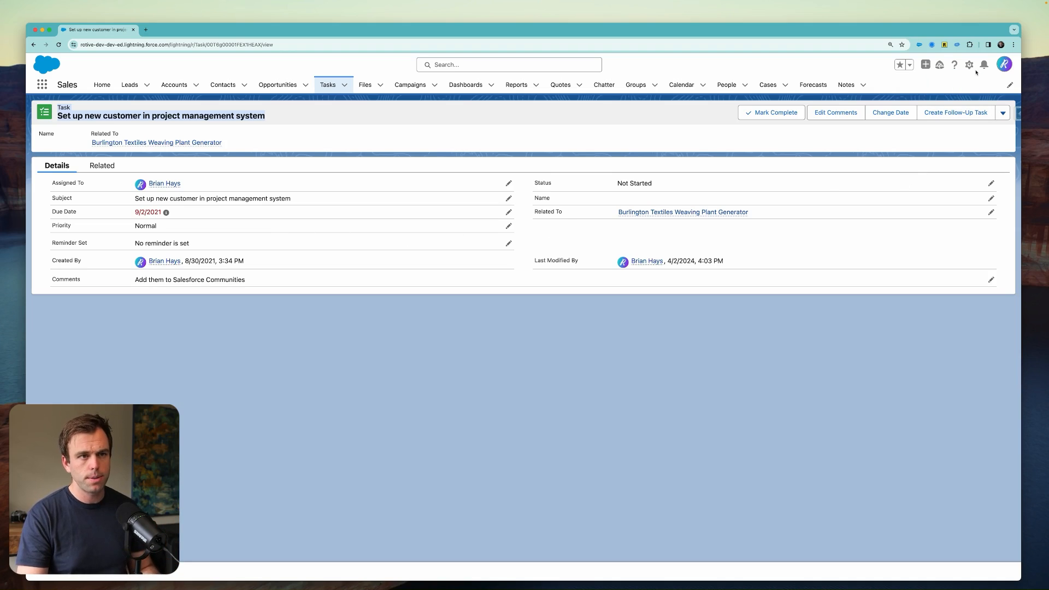
- From Setup's Flows list, create a new Record-Triggered Flow
left_click(968, 65)
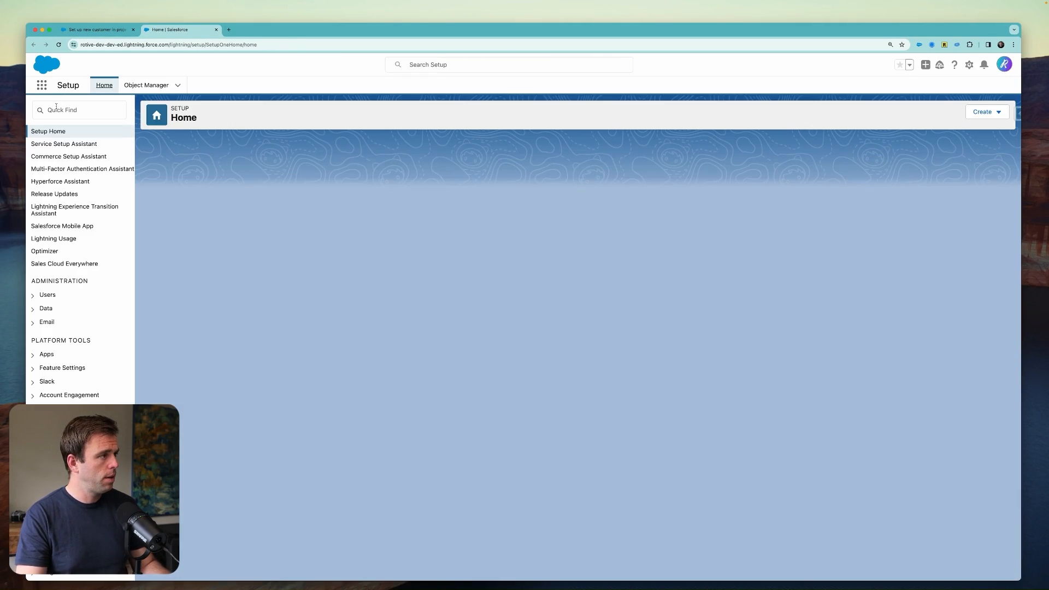
type("flows")
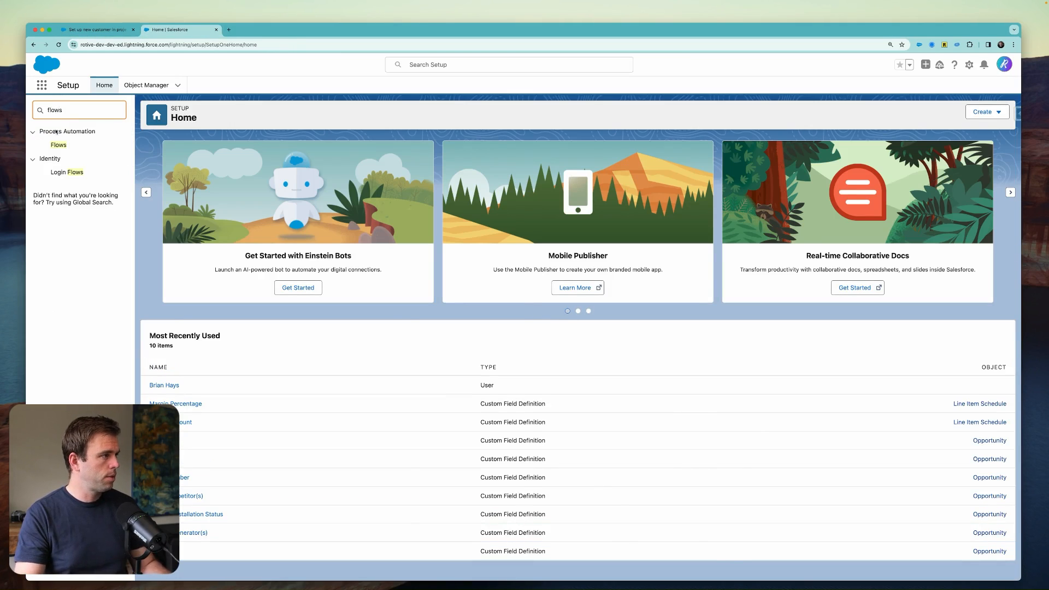
left_click(58, 144)
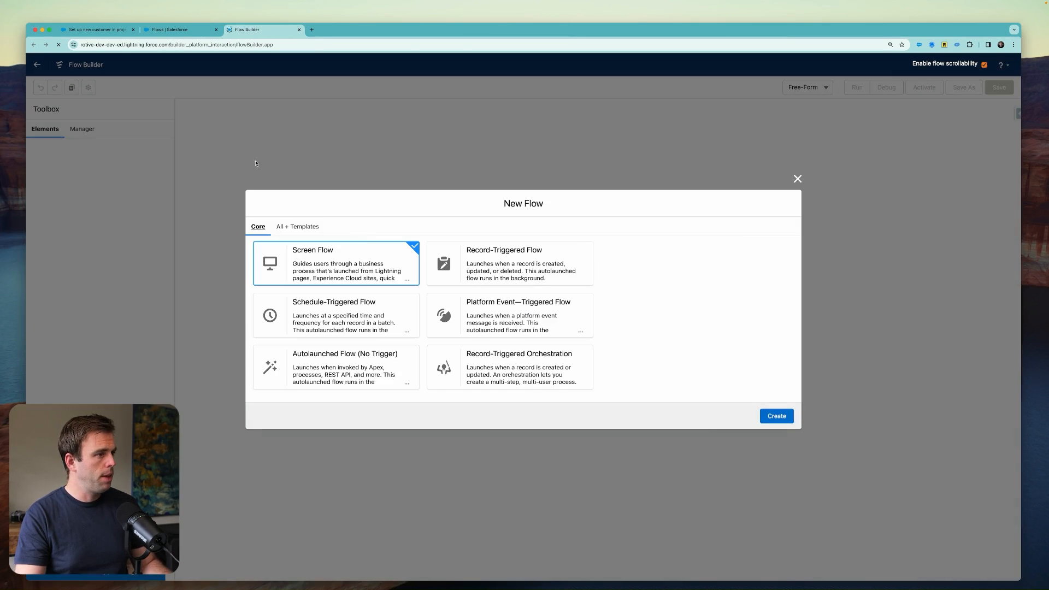
left_click(510, 264)
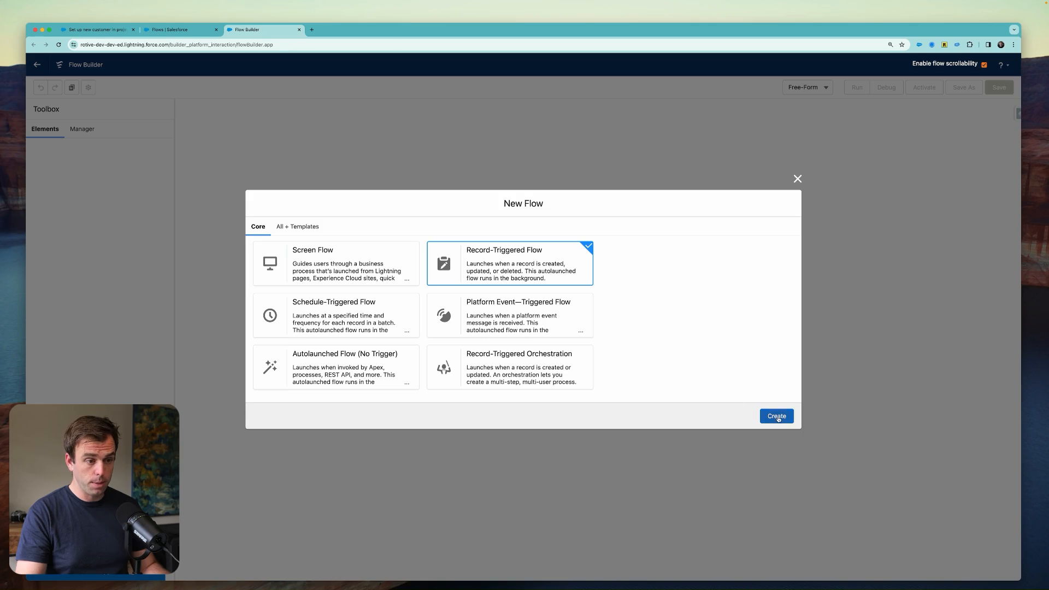
left_click(776, 415)
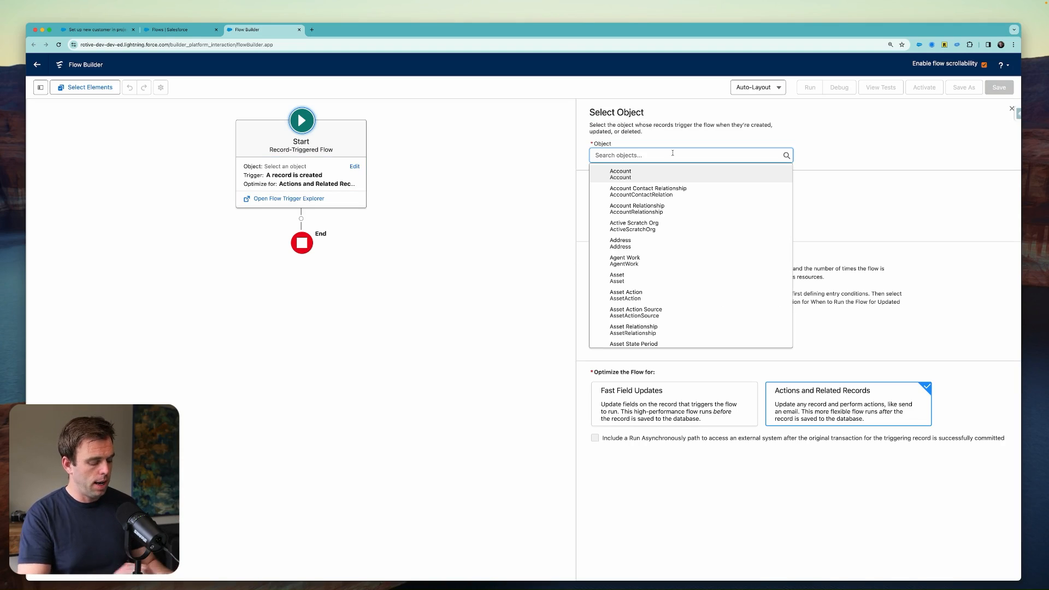
- Set the start object to Task with the trigger 'A record is updated'
type("taks")
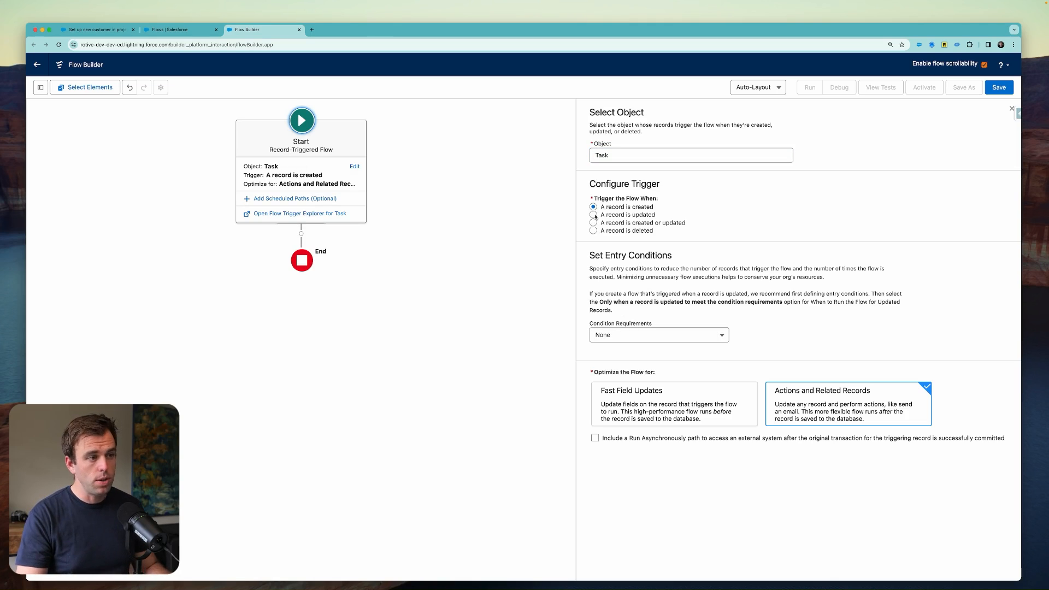
left_click(593, 216)
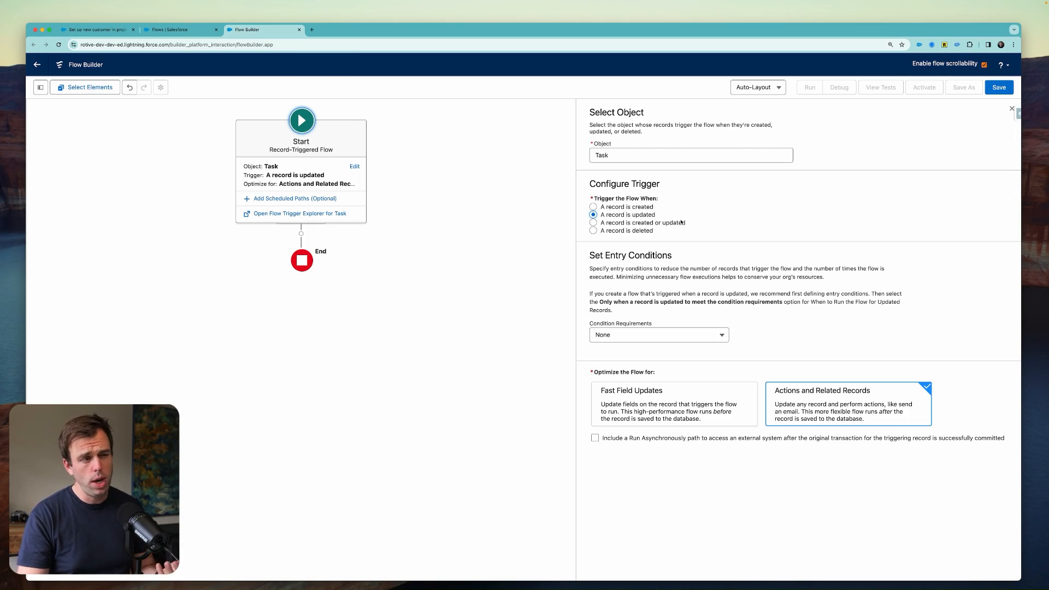
mouse_move(668, 227)
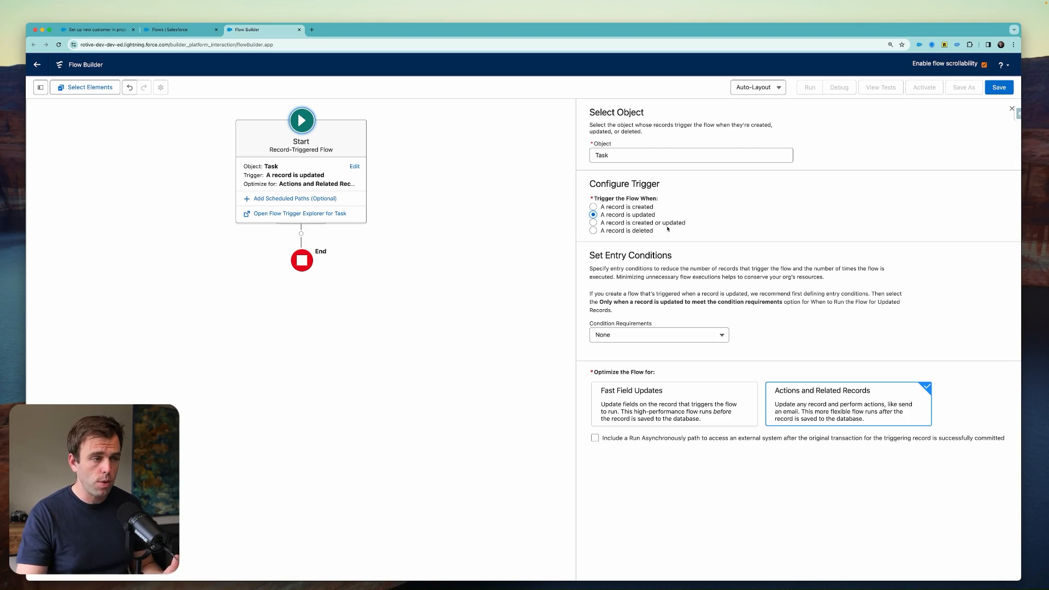
mouse_move(667, 221)
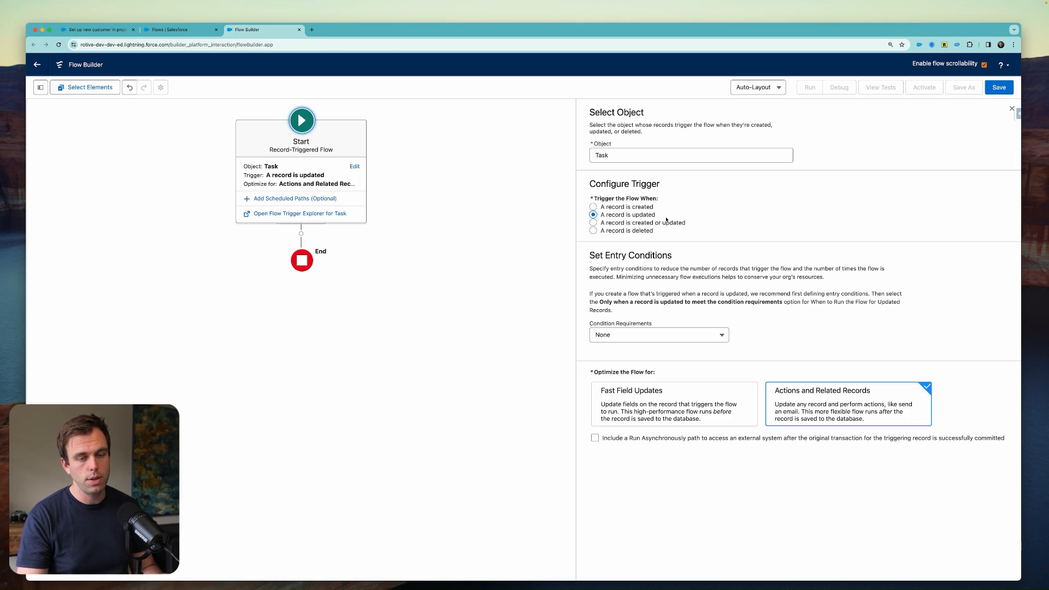
- Require all conditions with Status Equals Completed, firing only when an update newly meets them
left_click(658, 335)
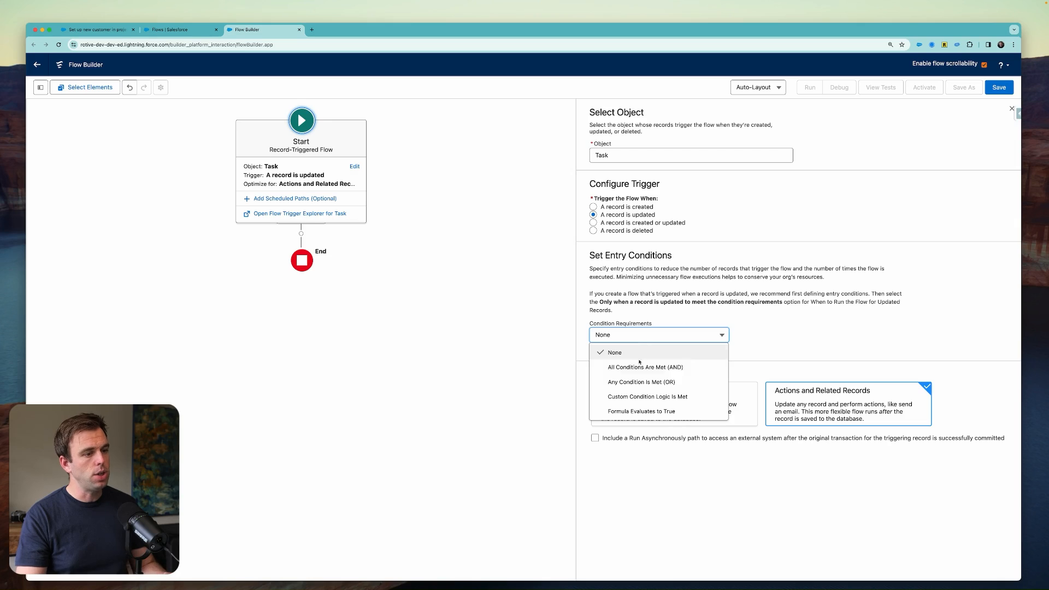
left_click(645, 368)
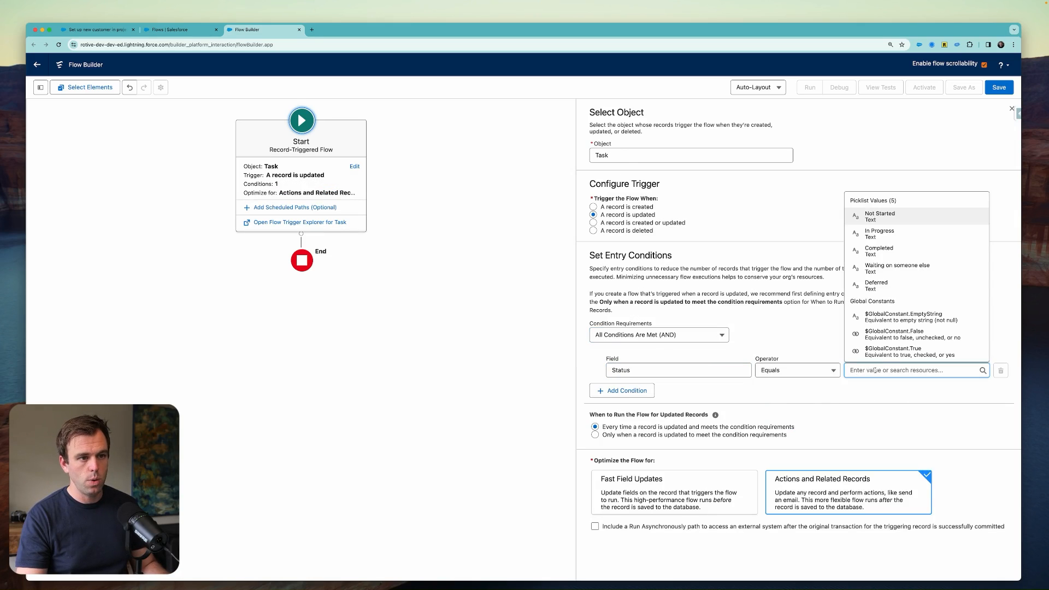
left_click(879, 252)
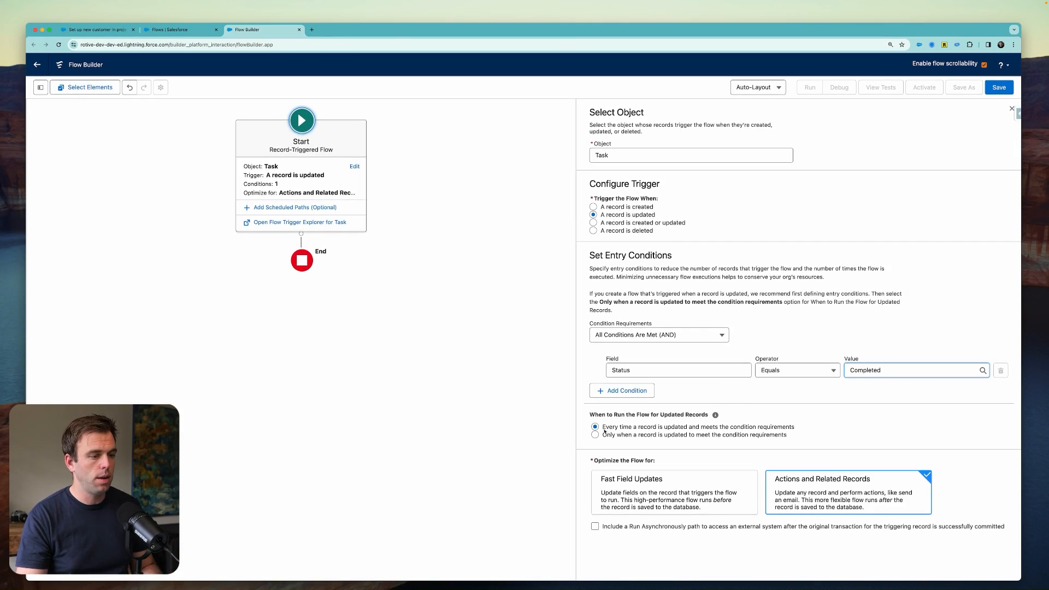
left_click(595, 434)
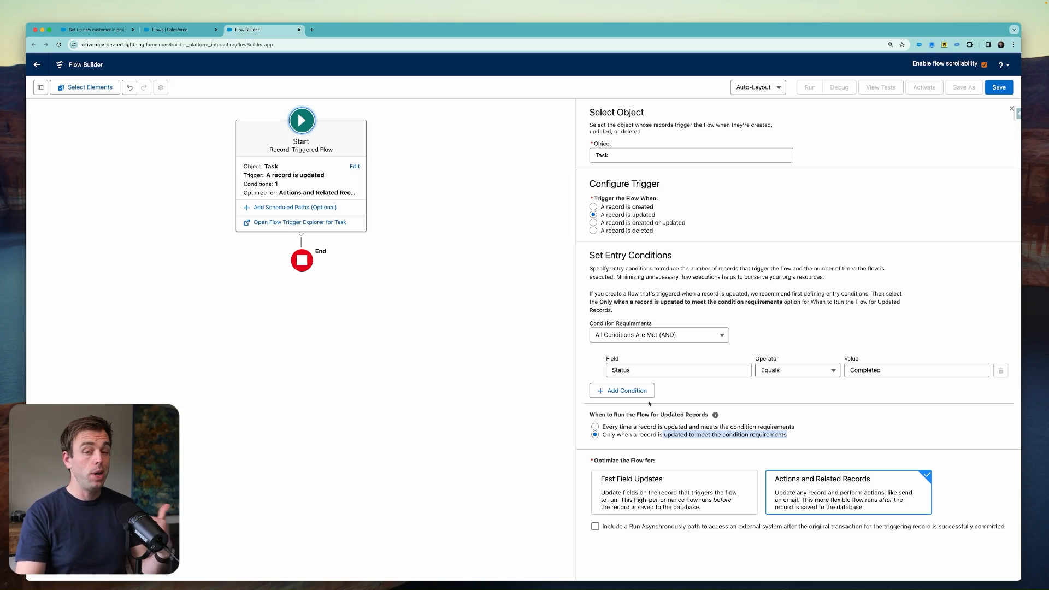
- Add a second entry condition on the Subject field
left_click(621, 390)
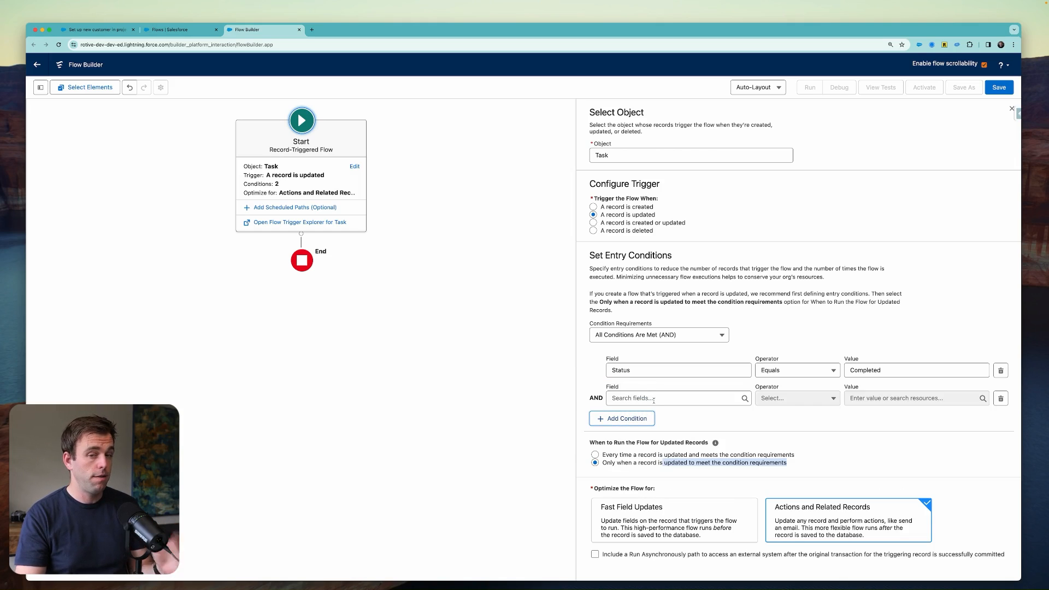
left_click(673, 398)
type("Subject")
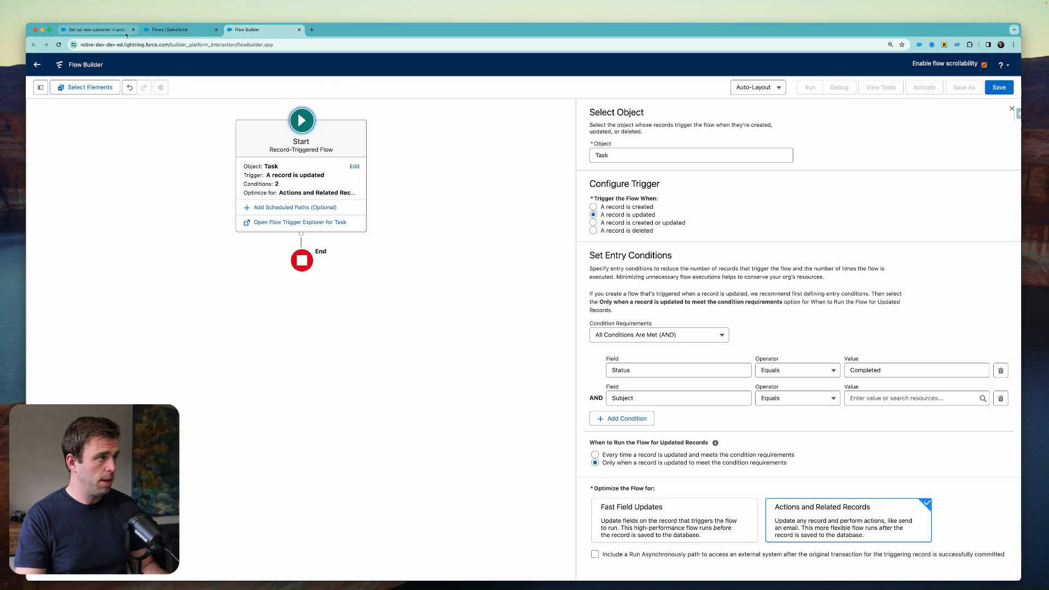
- Set the Subject condition value to 'Set up new customer in project management', checked against the task record
left_click(98, 30)
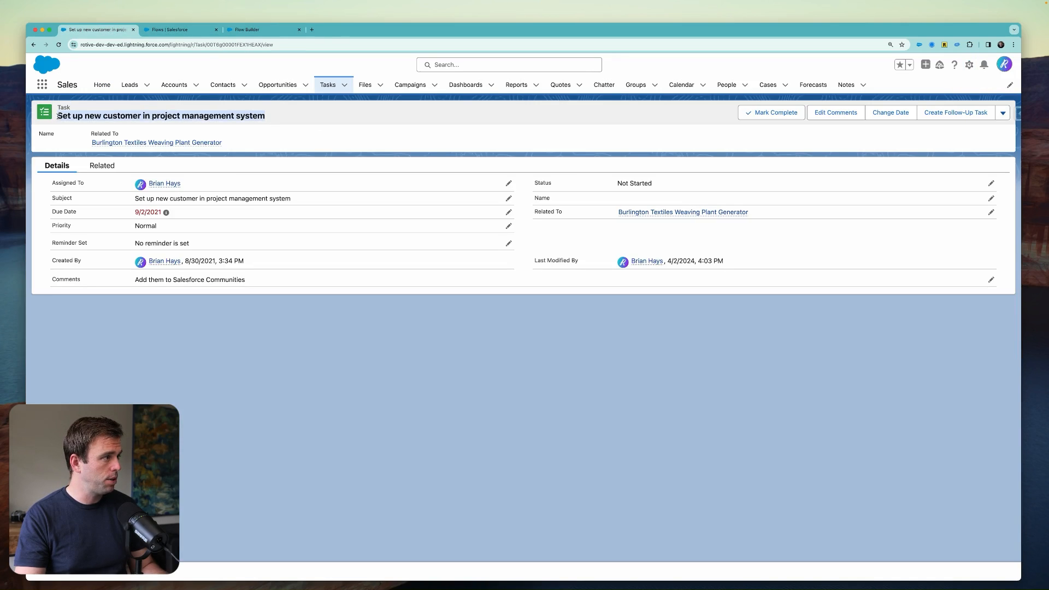
left_click(263, 29)
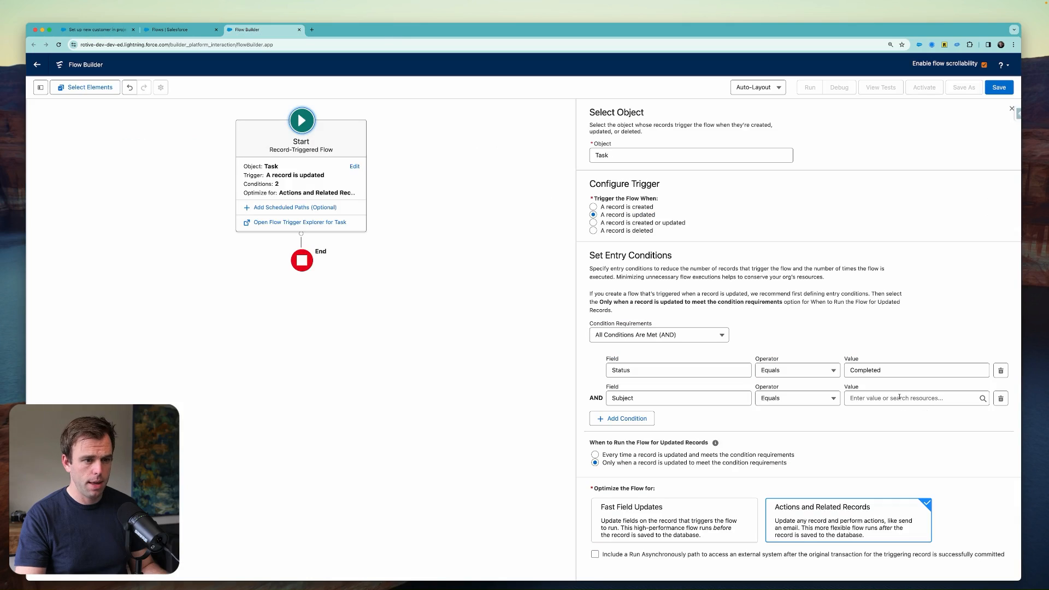
type("Set up new customer in project management")
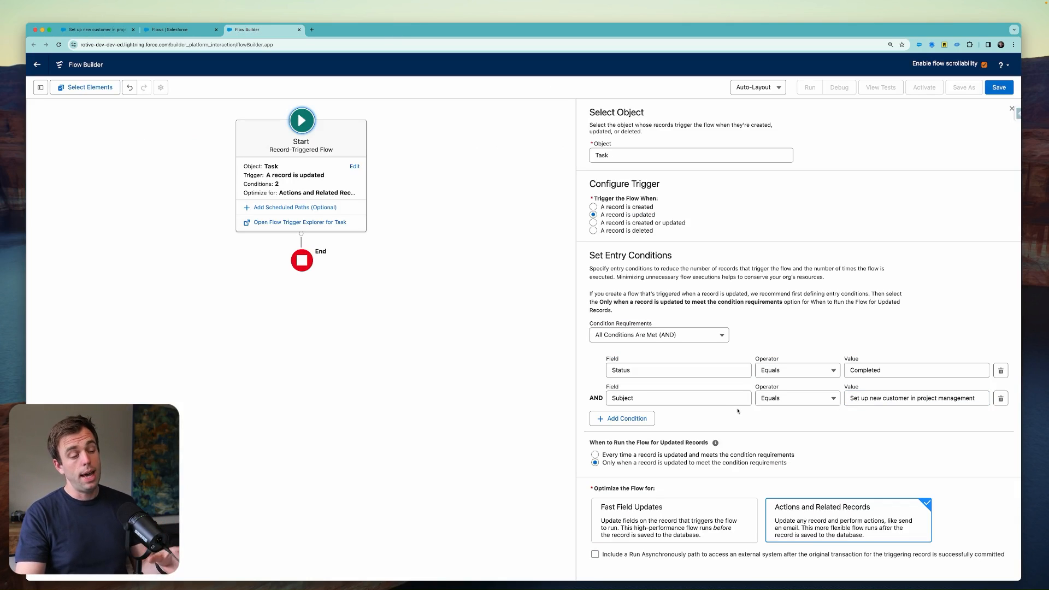
mouse_move(734, 416)
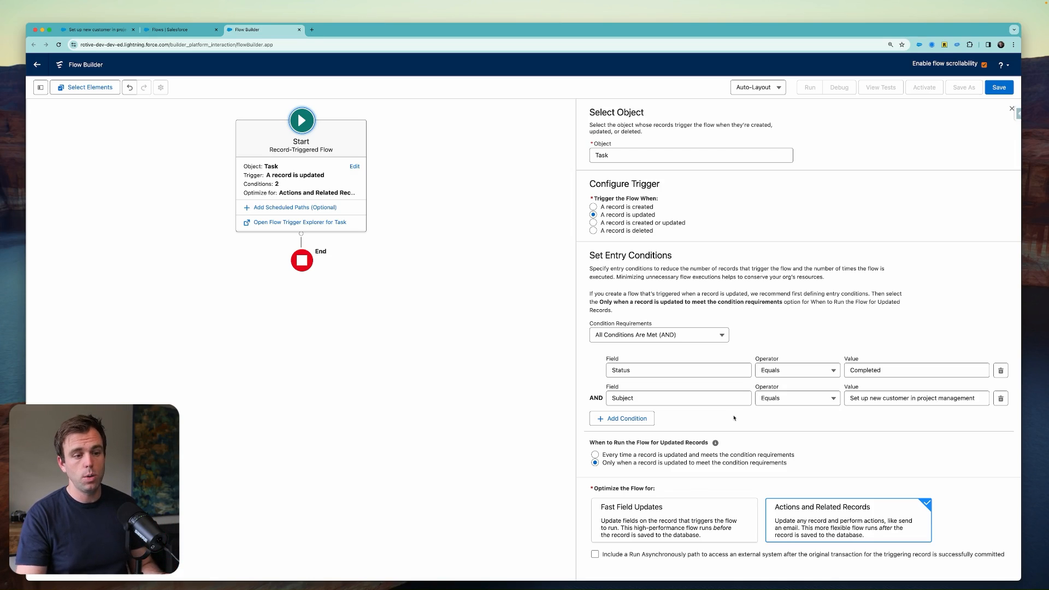
mouse_move(944, 417)
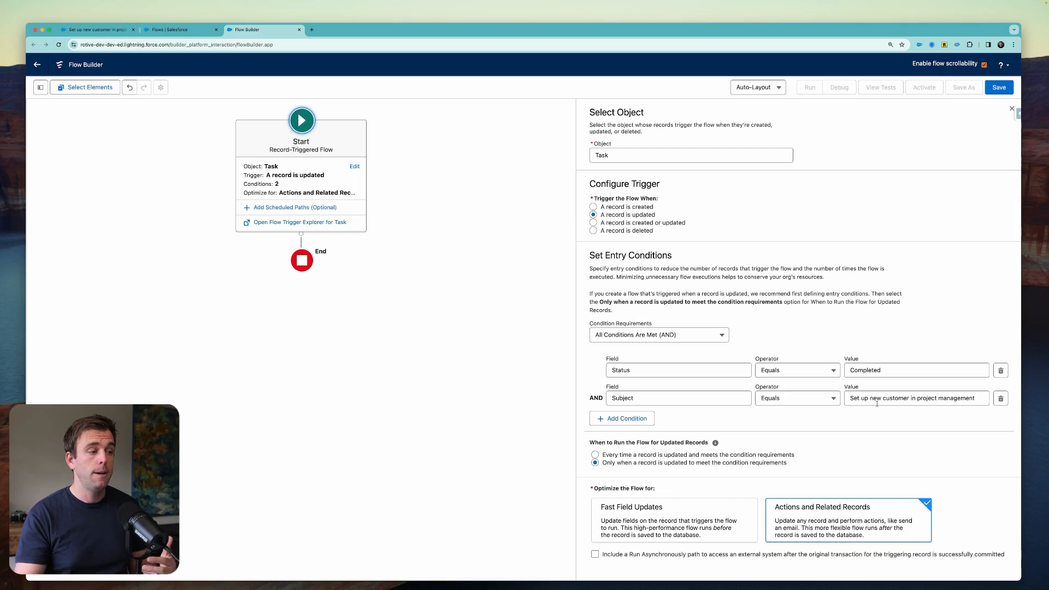
mouse_move(330, 231)
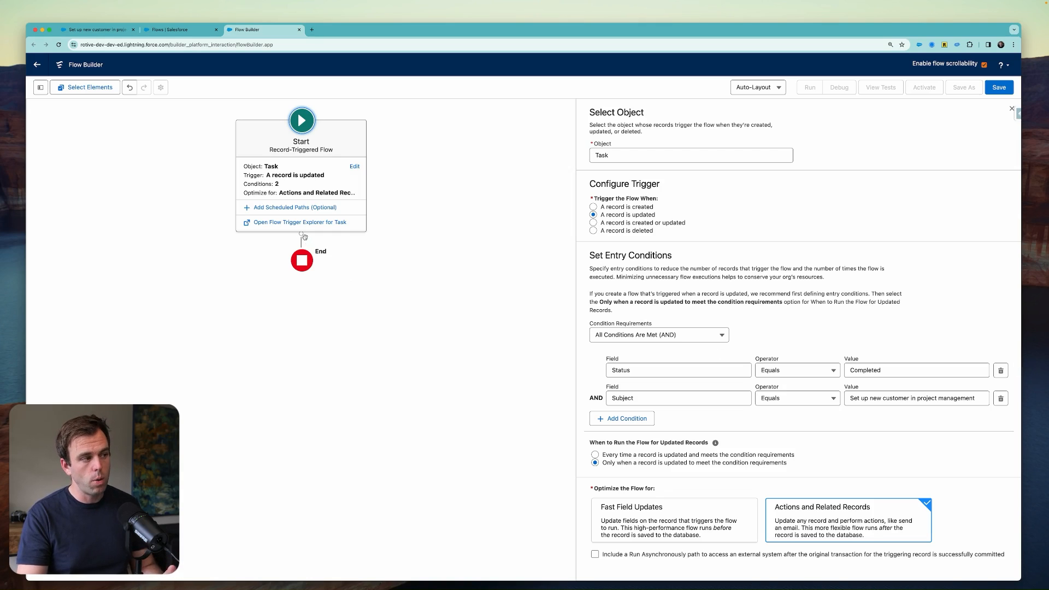
- Delete the briefly added Decision element so Start connects straight to End
left_click(301, 237)
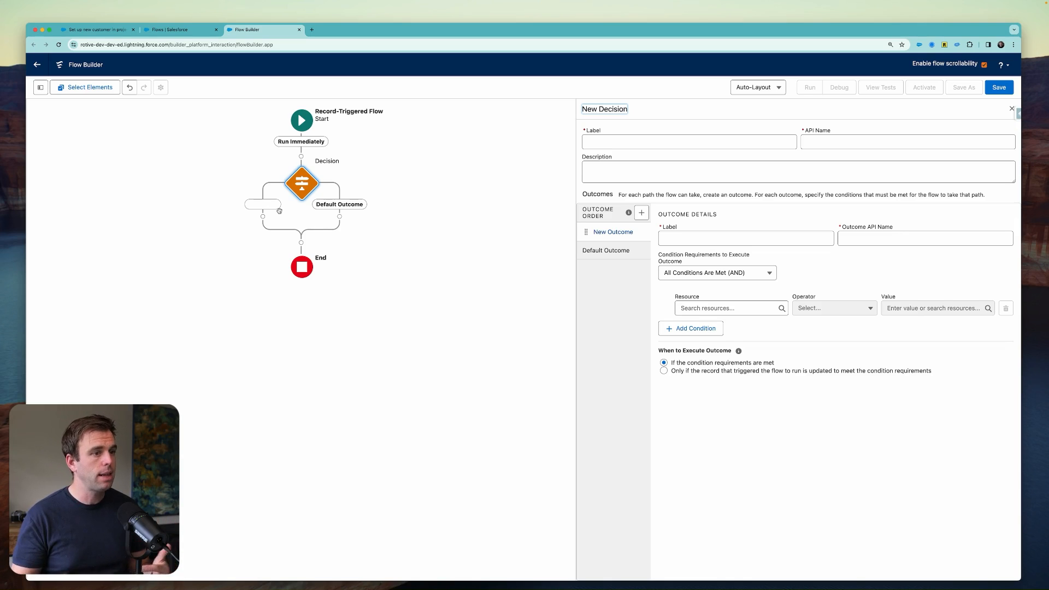
mouse_move(275, 203)
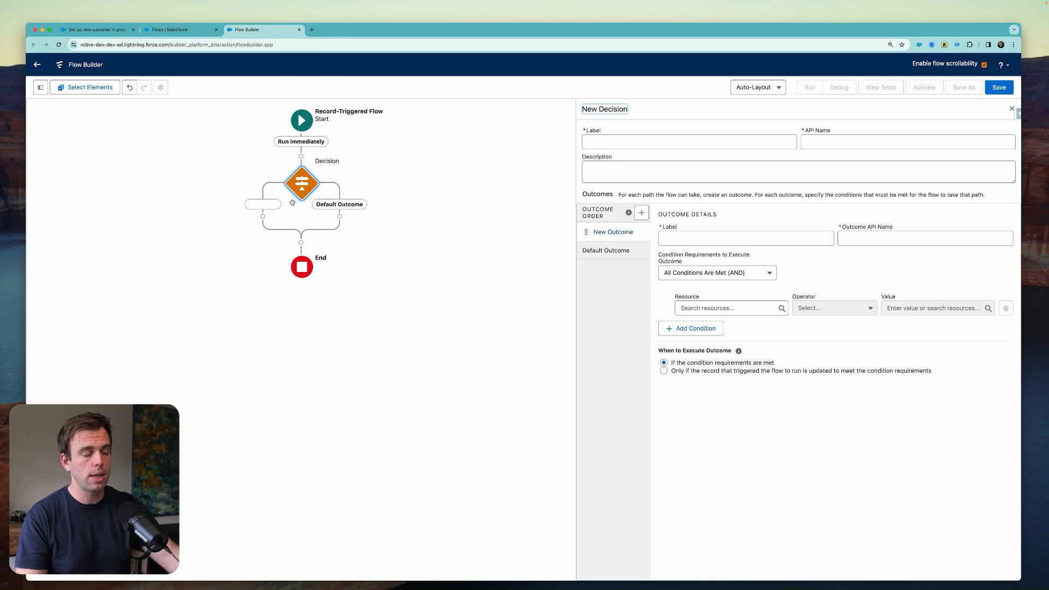
mouse_move(423, 255)
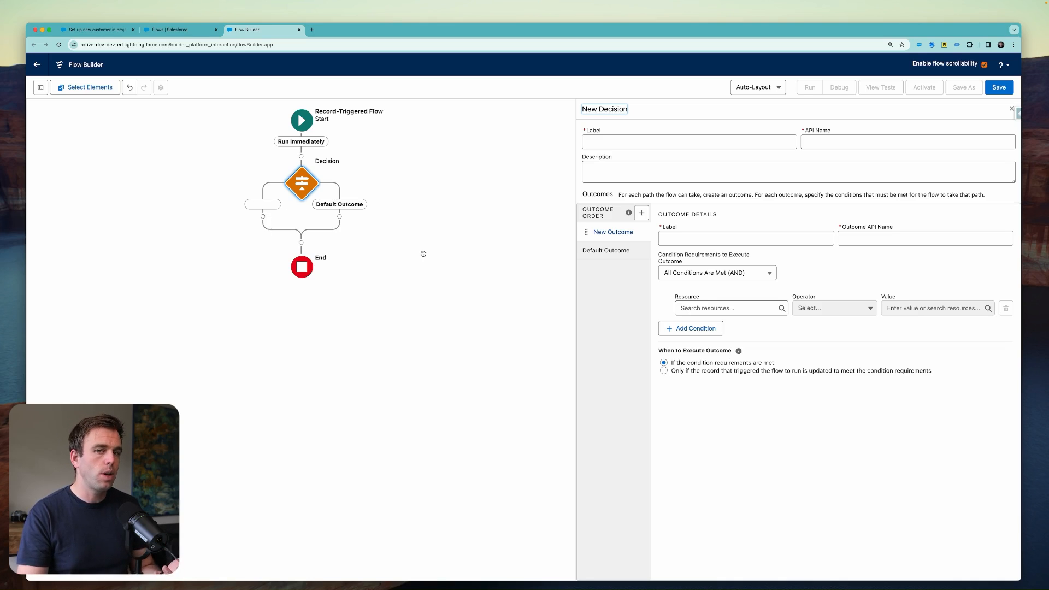
mouse_move(436, 262)
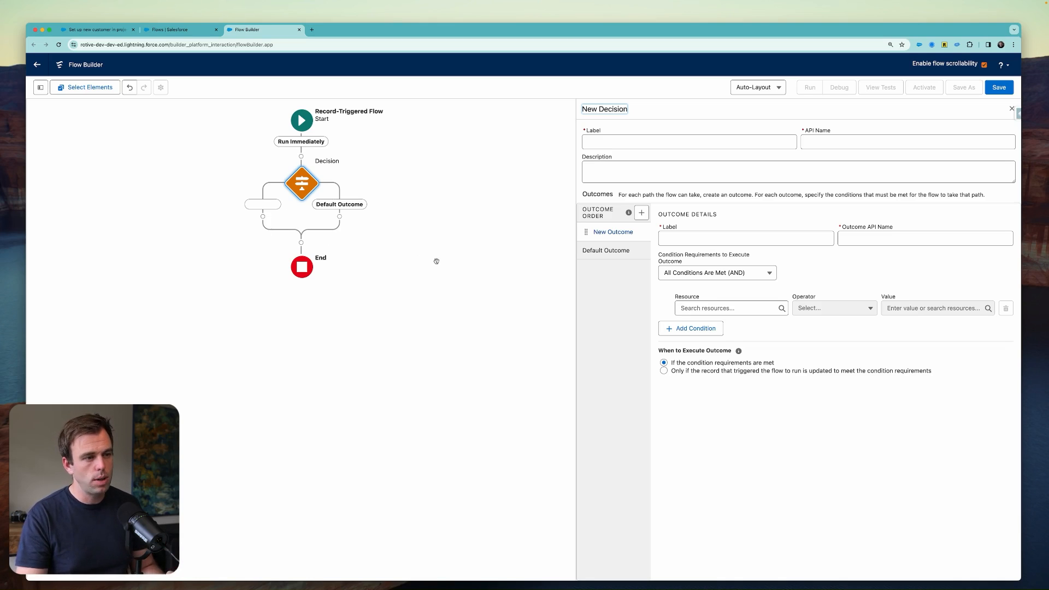
mouse_move(507, 209)
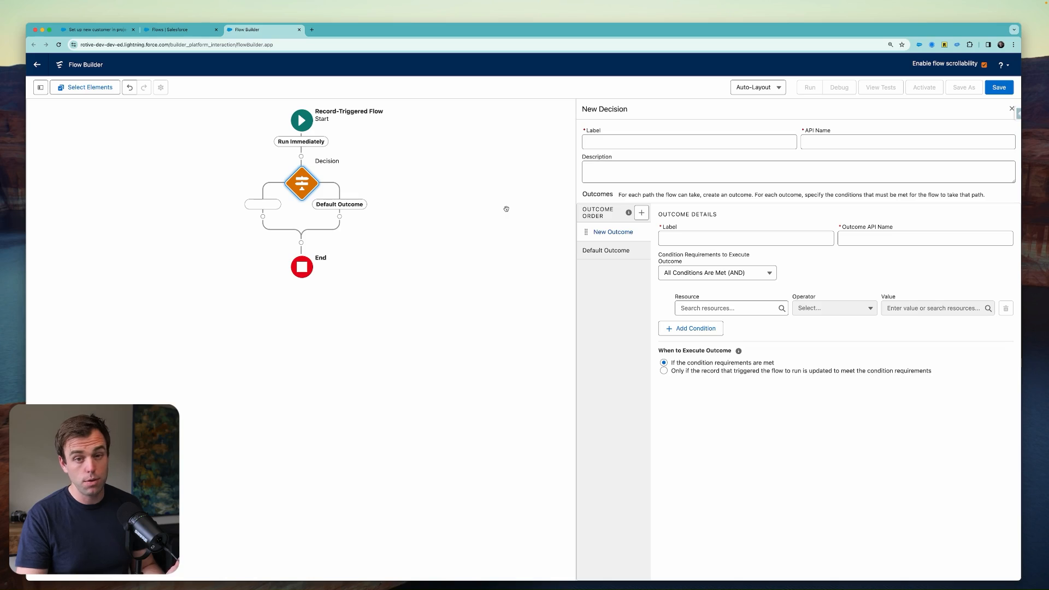
left_click(301, 183)
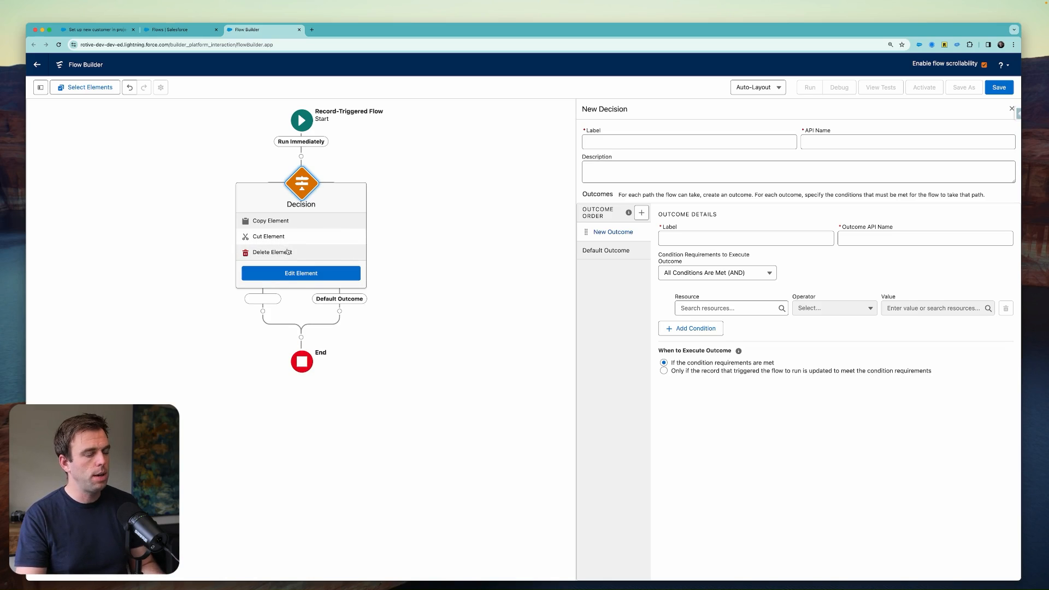
left_click(273, 253)
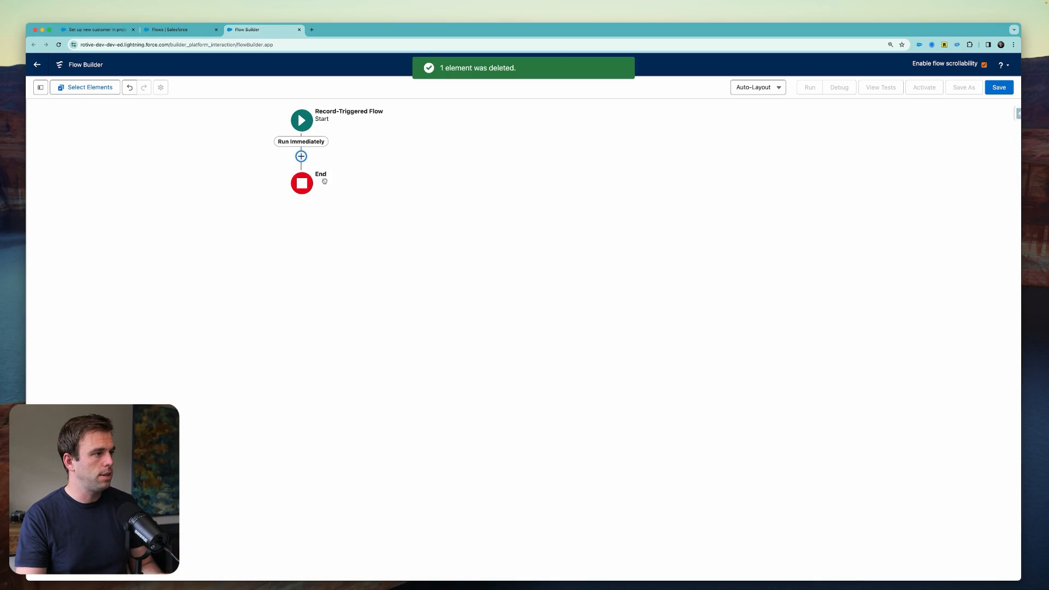
left_click(301, 120)
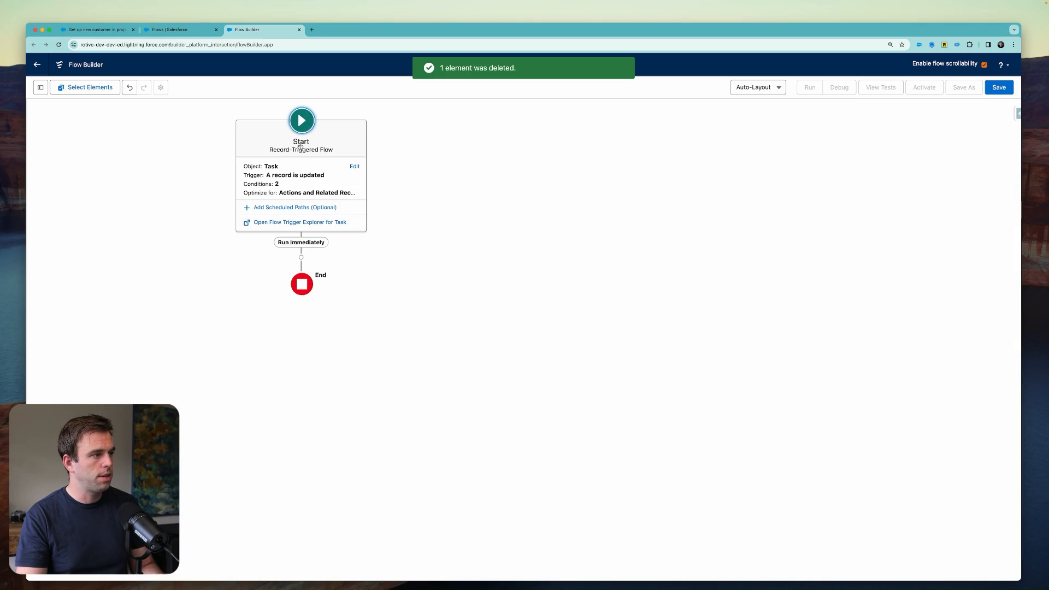
- After reviewing the Start element, add a Create Records element labeled 'Create Credit App Task'
left_click(355, 167)
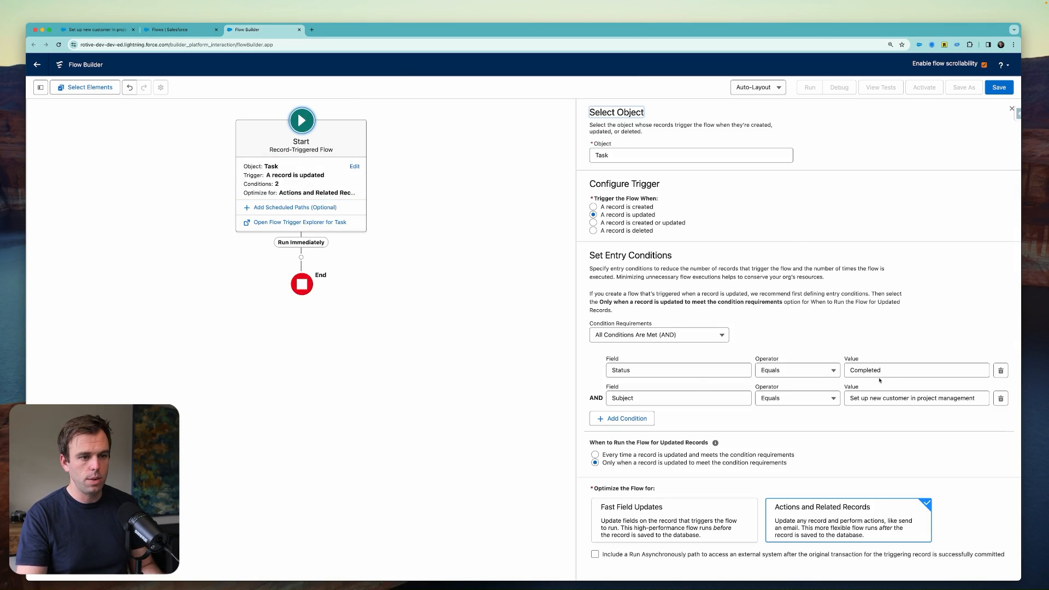
mouse_move(893, 407)
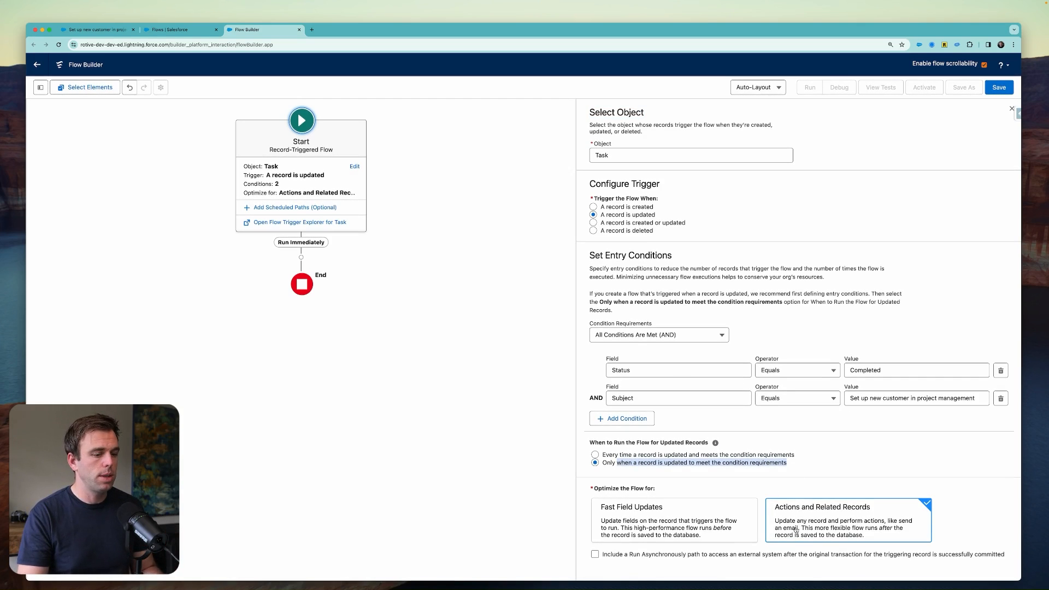
mouse_move(522, 383)
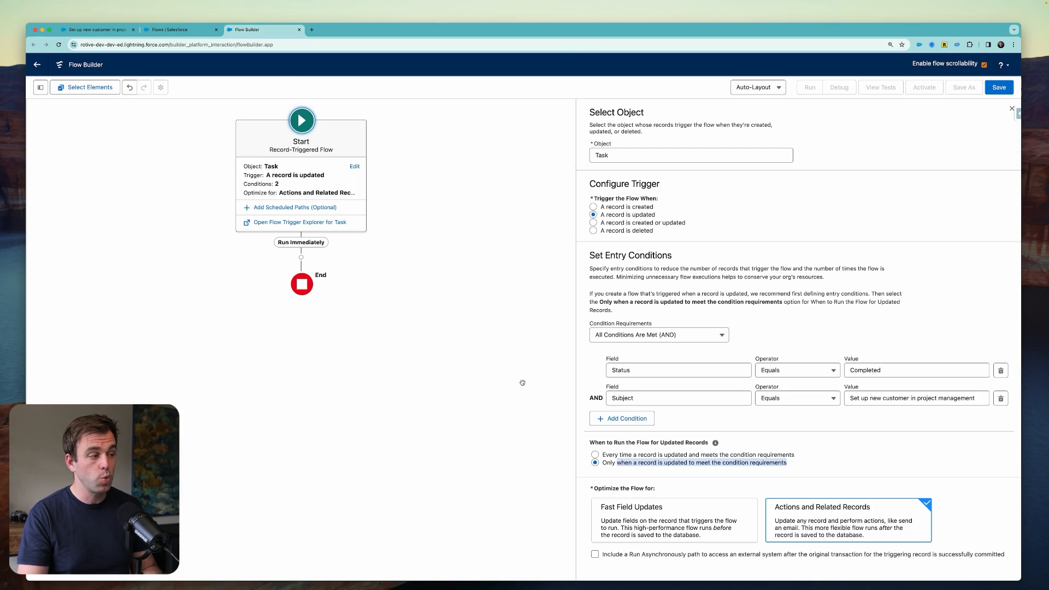
left_click(300, 120)
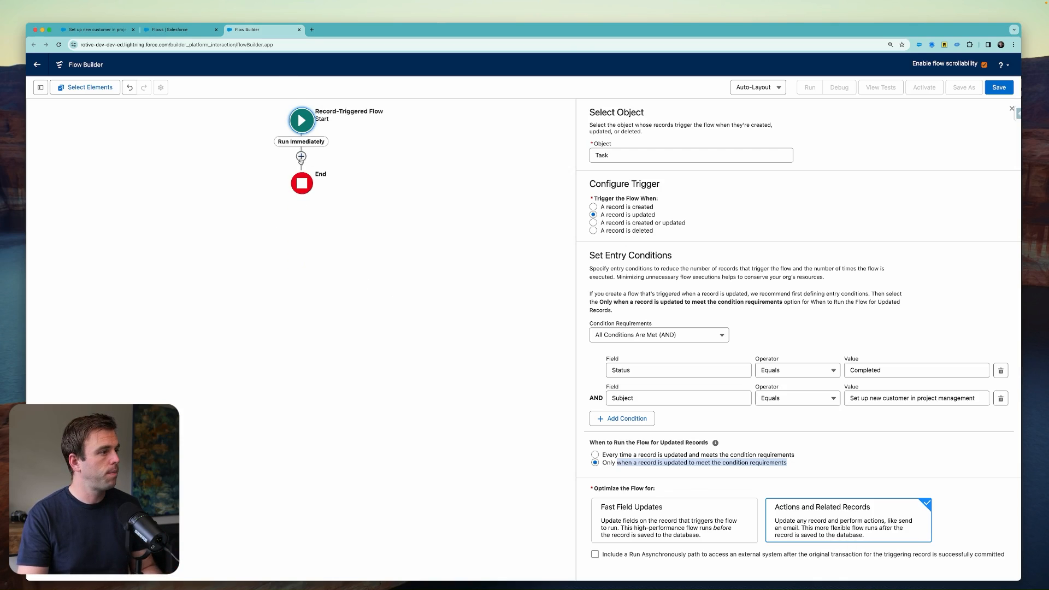
left_click(300, 156)
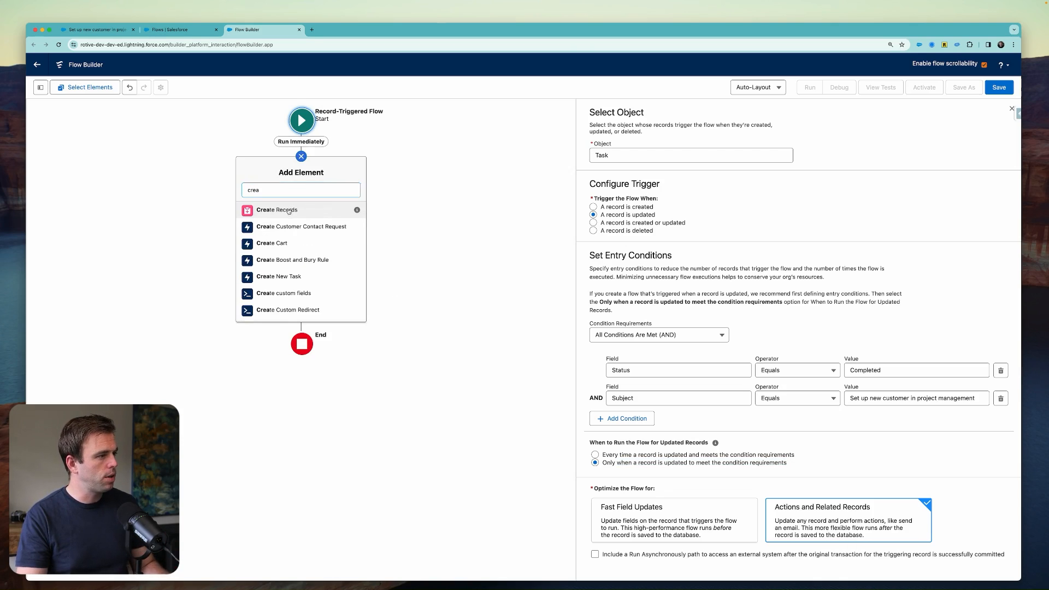
left_click(277, 210)
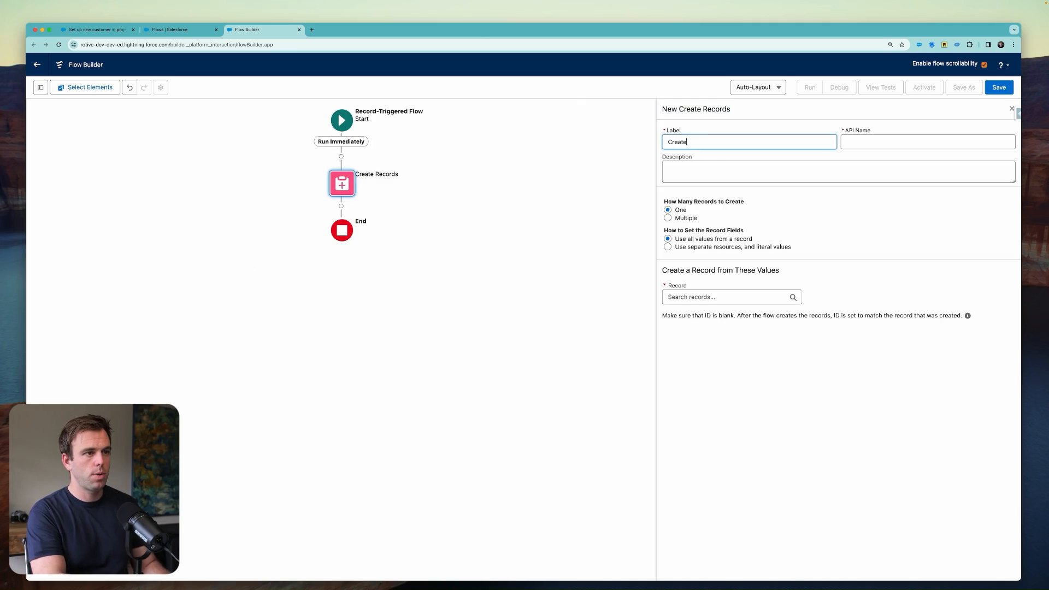
type("Credit App")
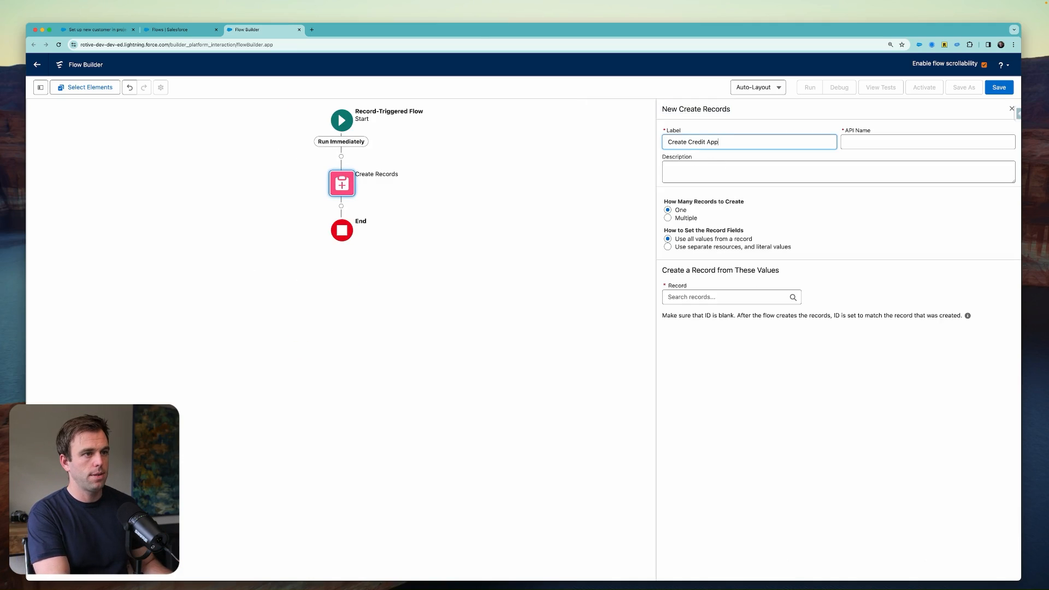
- Set it to use separate resources and literal values on the Task object, starting a Subject field row
left_click(668, 246)
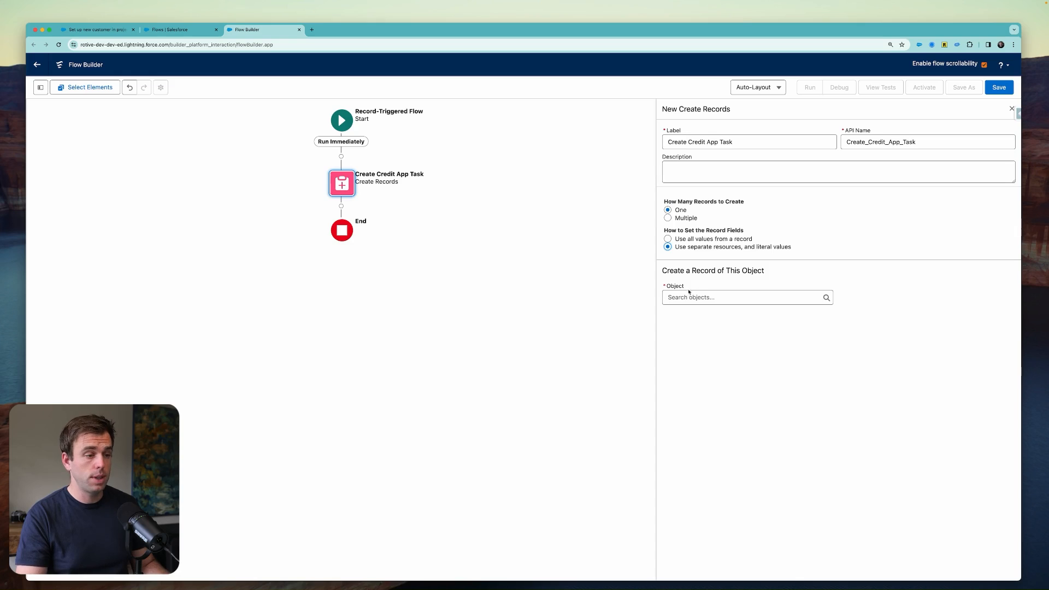
type("task")
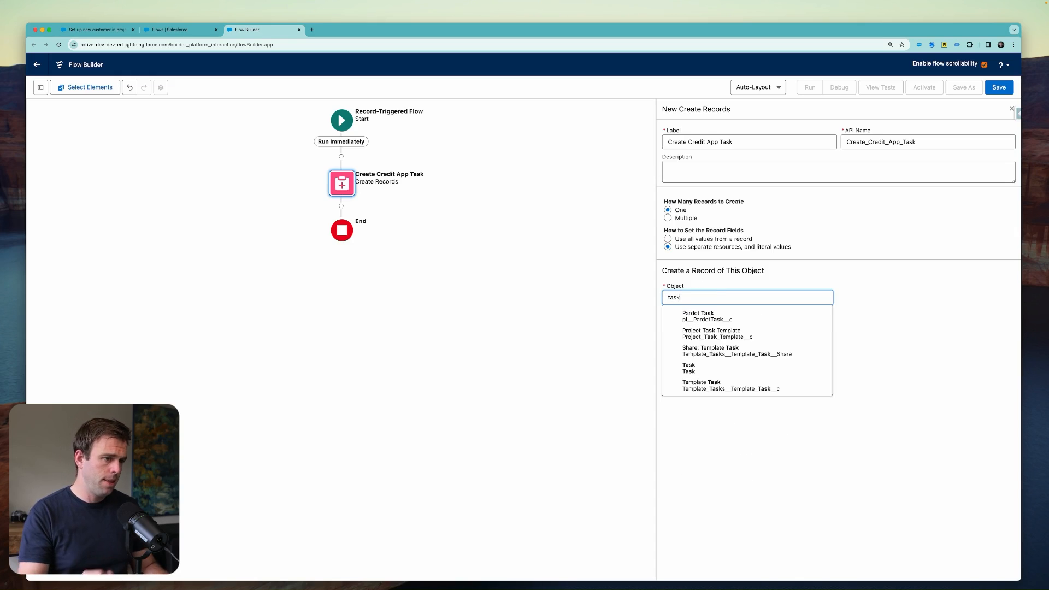
left_click(689, 368)
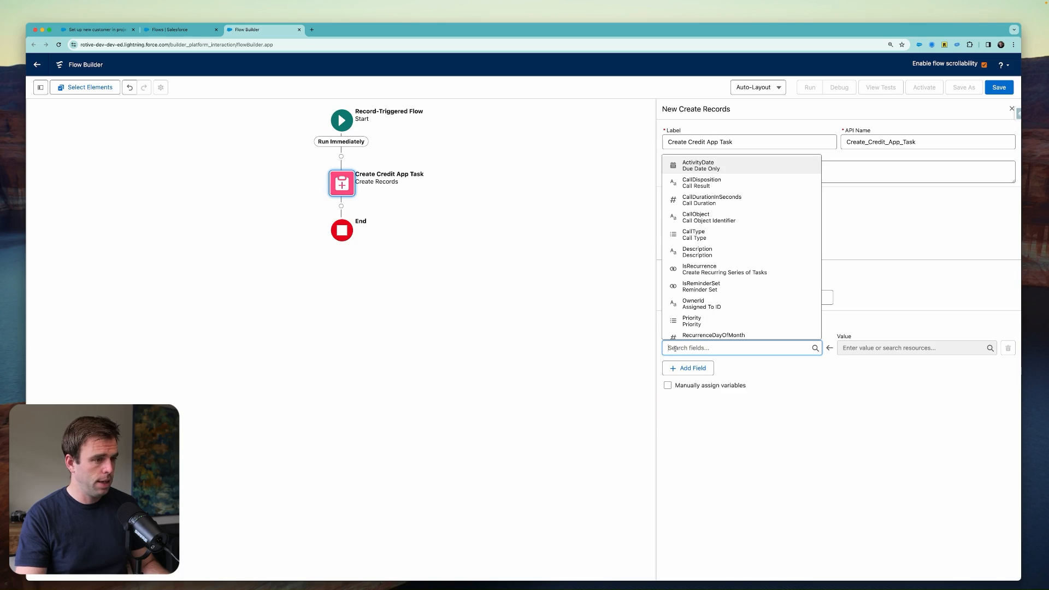
type("sub")
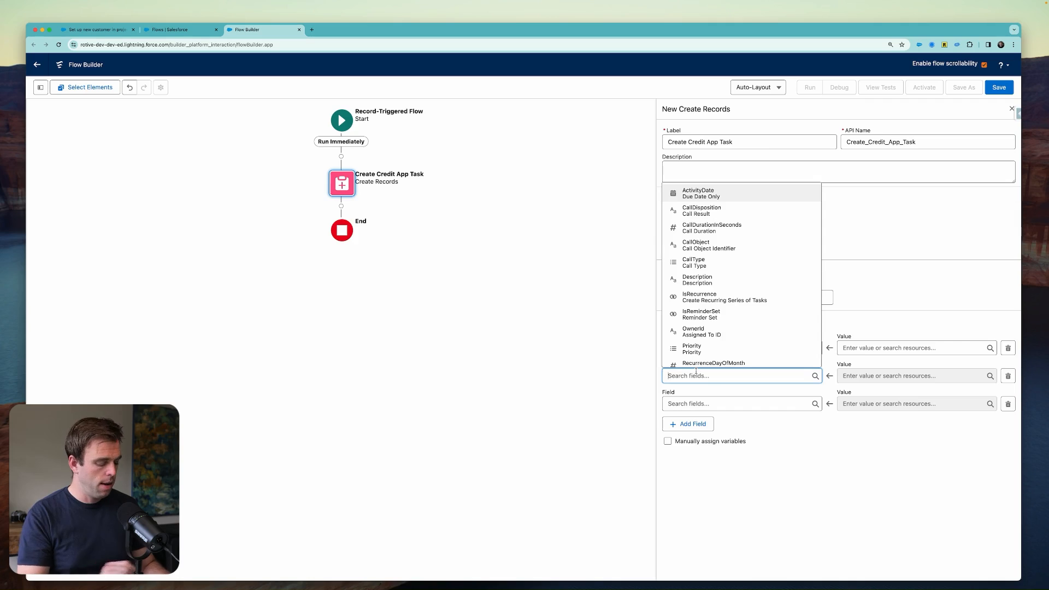
- Add WhatId, WhoId, OwnerId and Status field rows to the Create Records element
type("what")
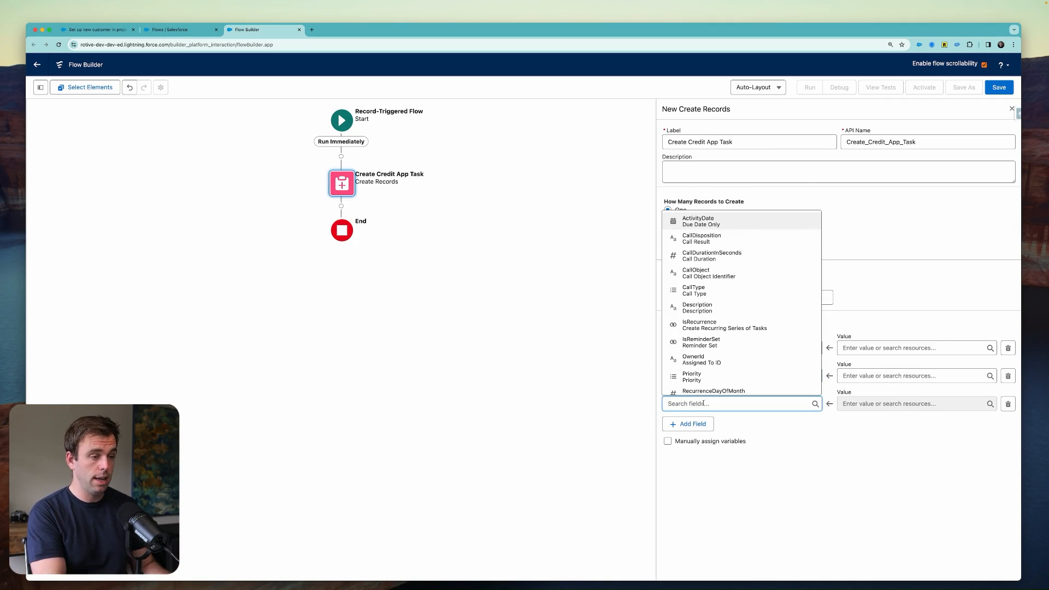
type("wh")
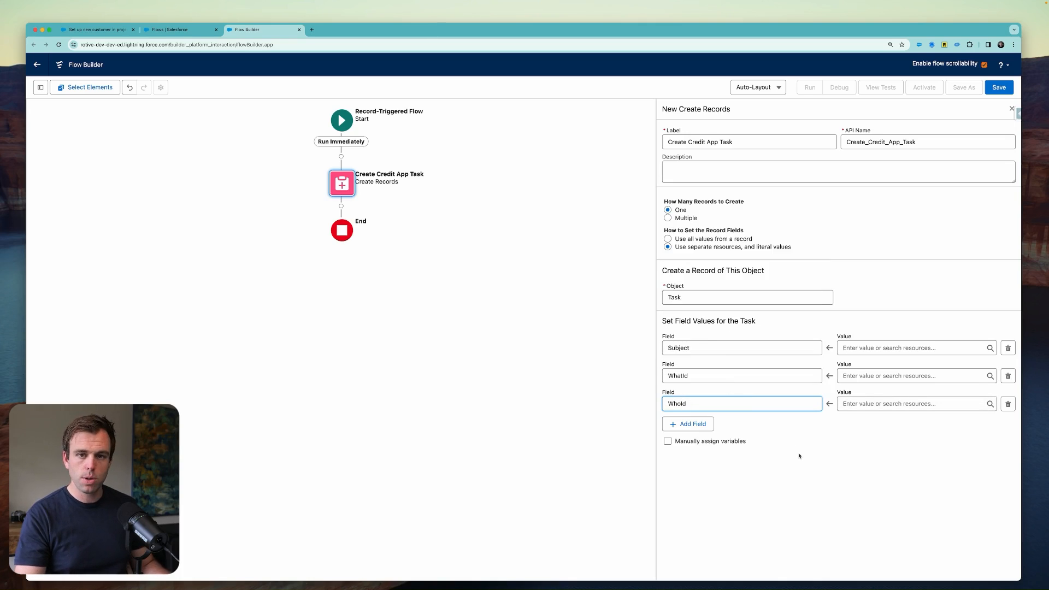
type("ass")
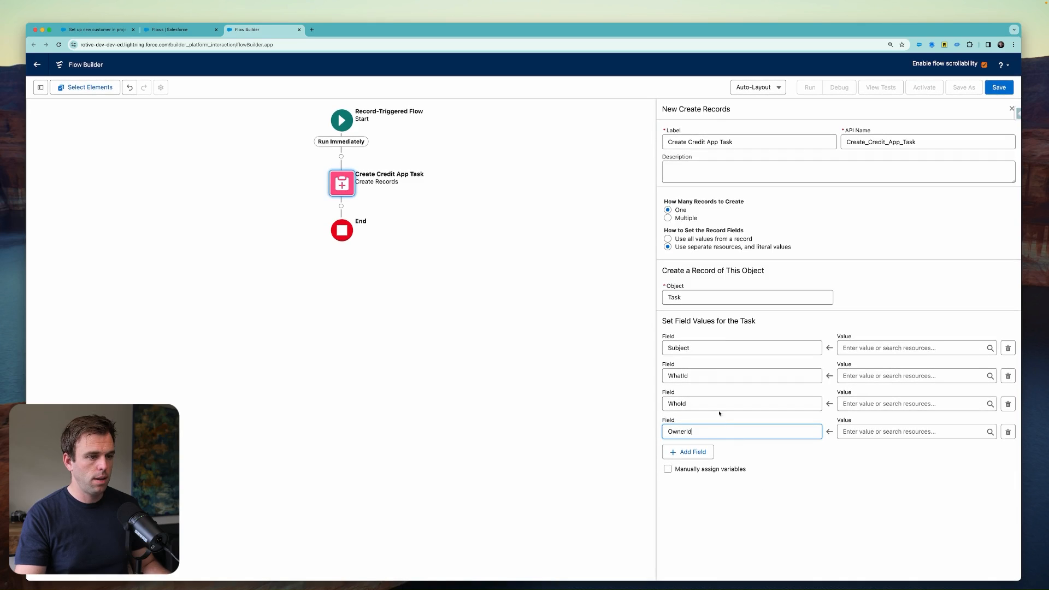
type("status")
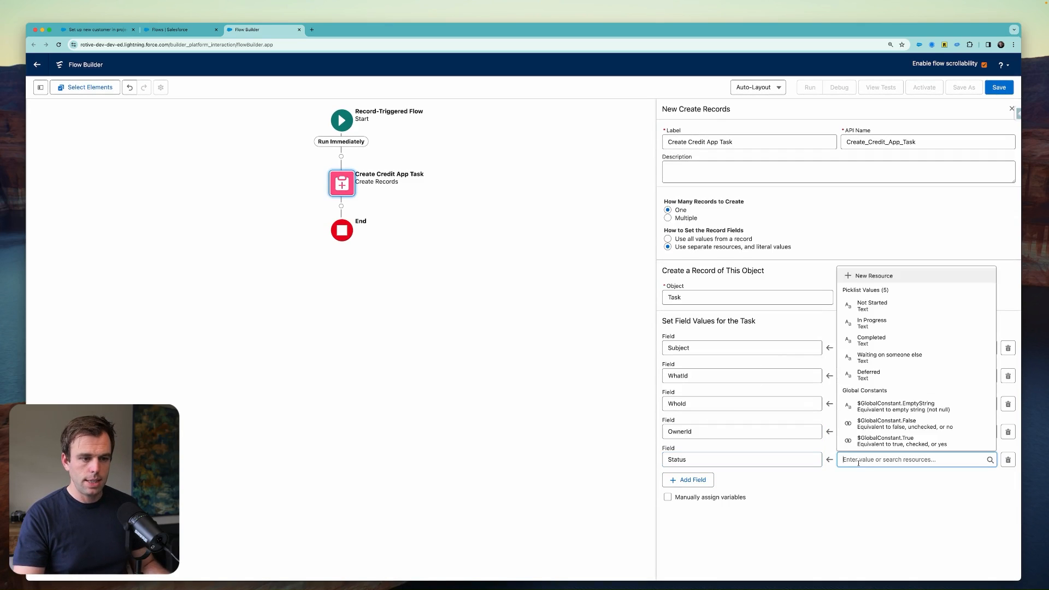
- Set Status to Not Started and Subject to 'Send Credit App'
left_click(871, 305)
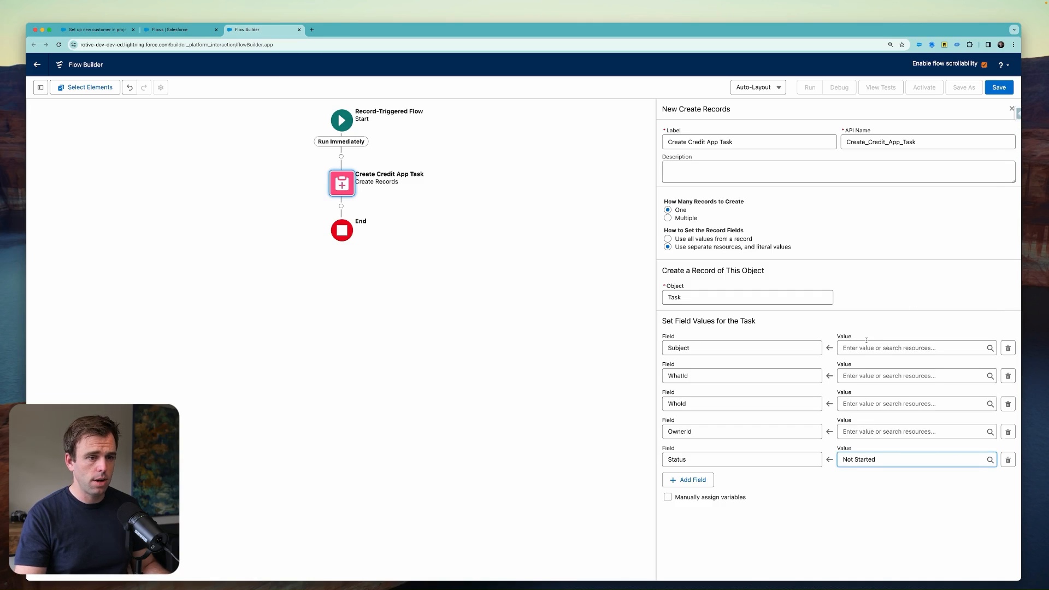
type("S")
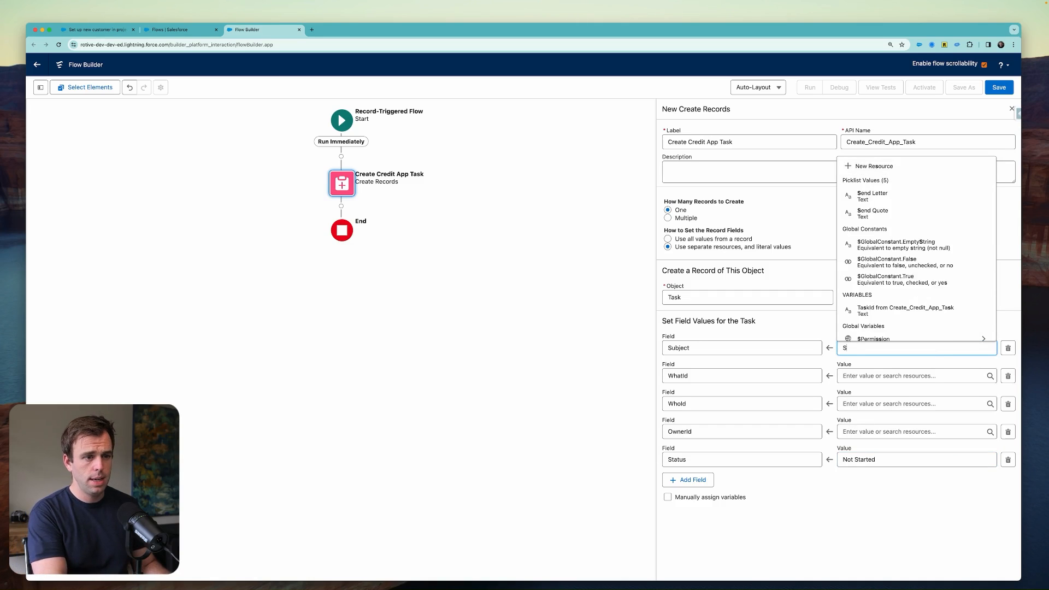
type("end Credit Ap")
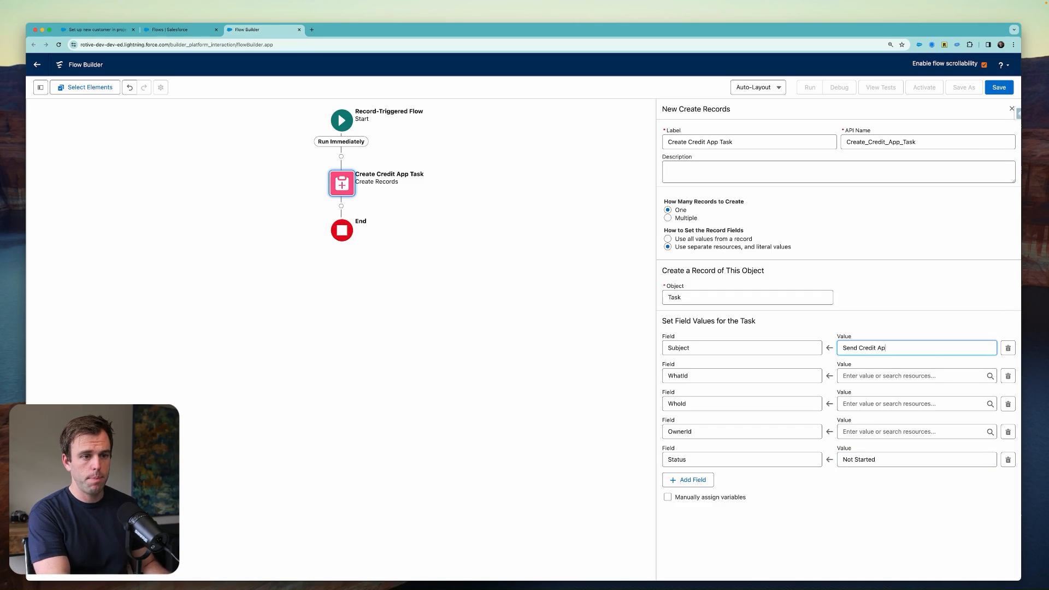
- Set WhatId to $Record Related To ID and WhoId to $Record Name ID
left_click(914, 375)
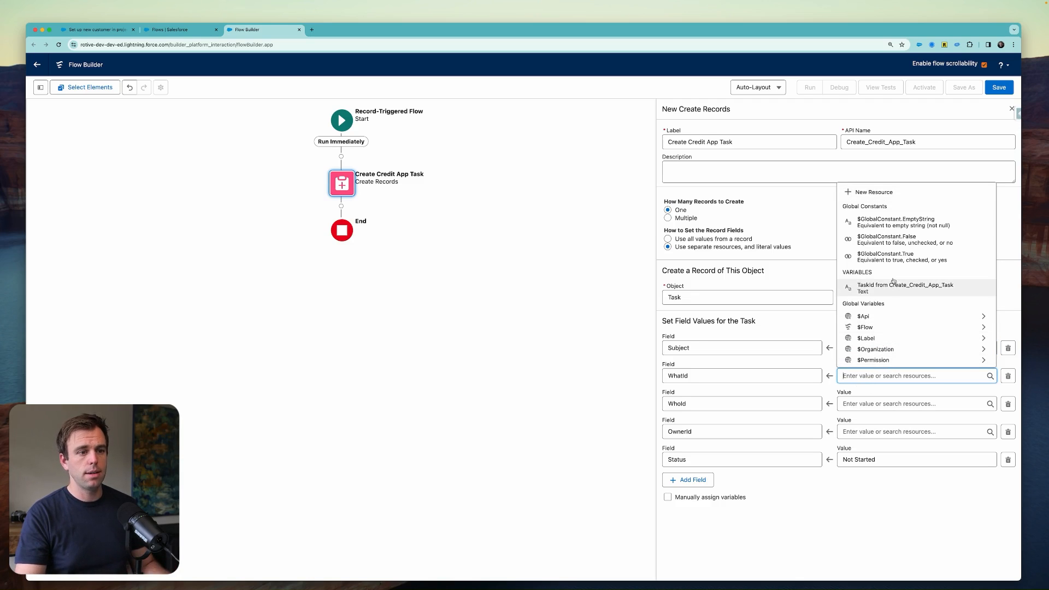
mouse_move(893, 310)
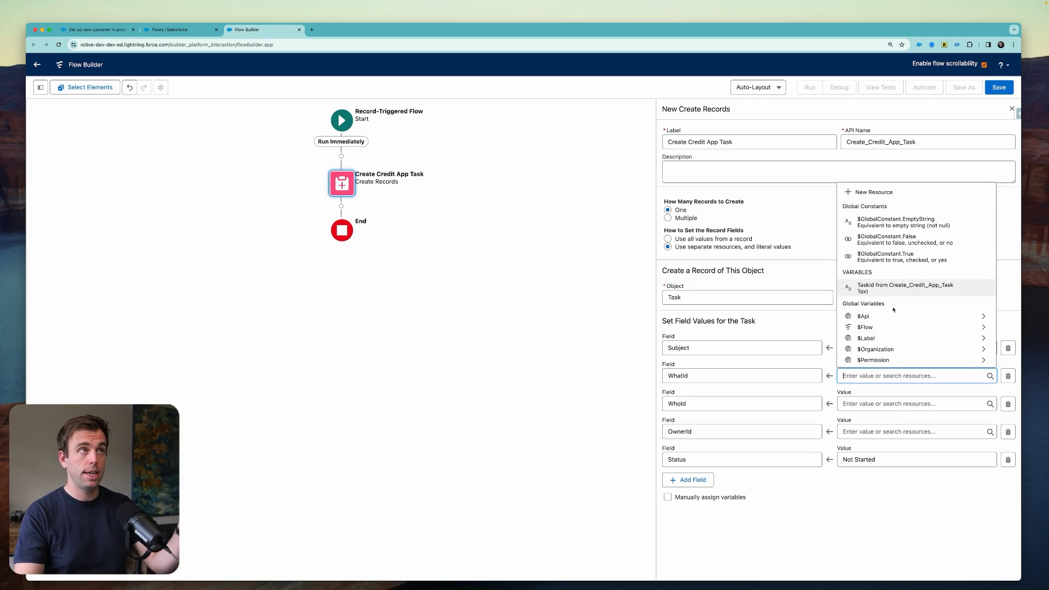
mouse_move(893, 316)
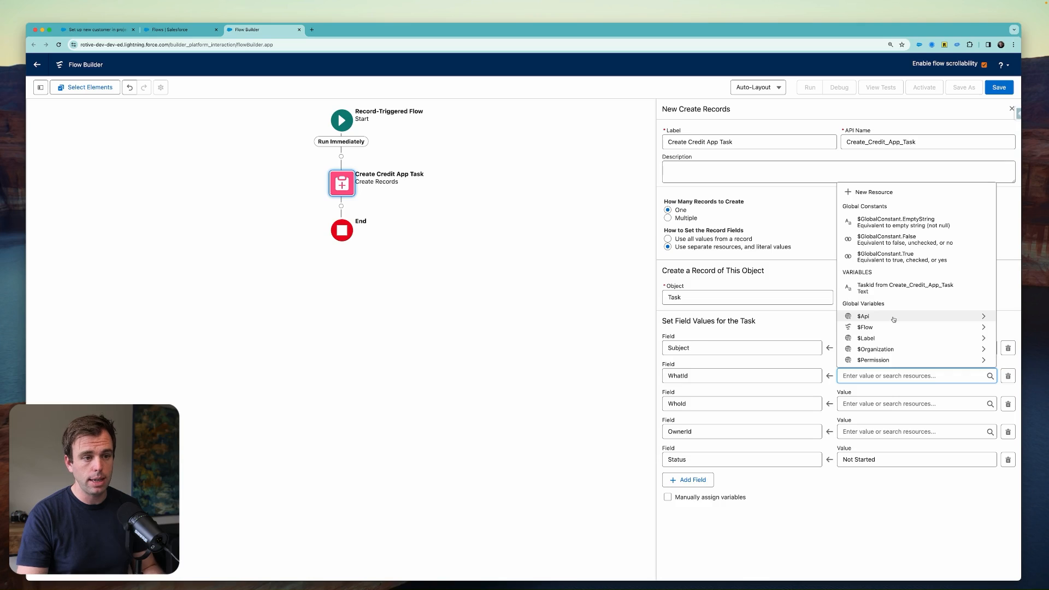
scroll("down", 3)
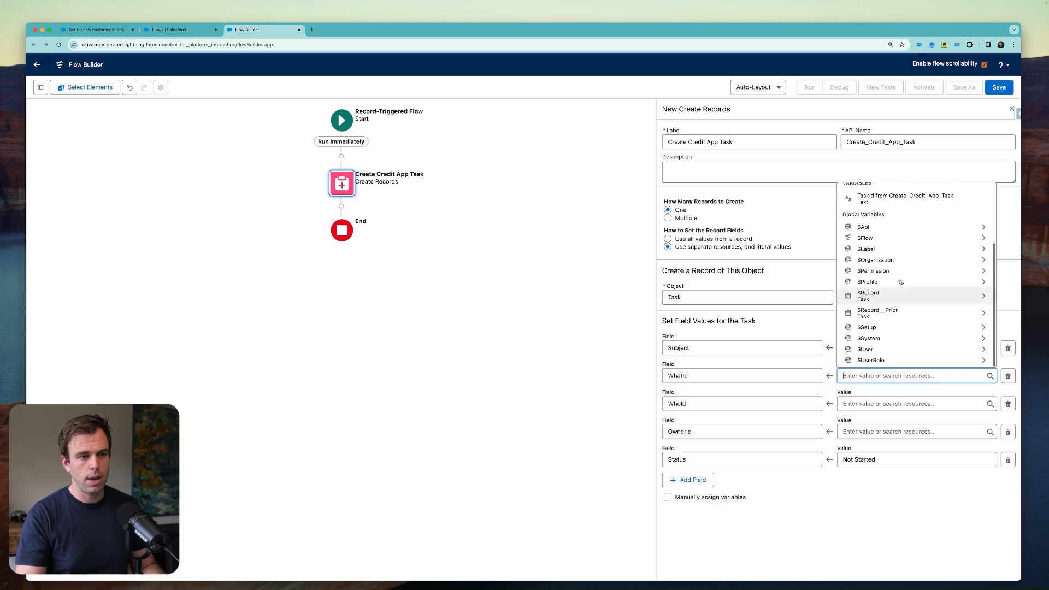
mouse_move(886, 300)
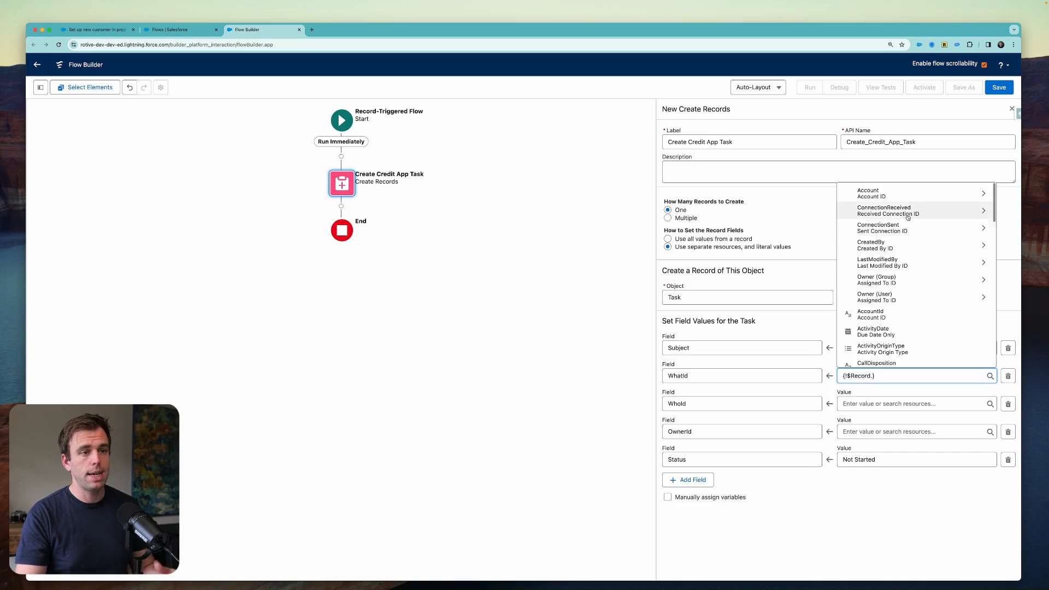
scroll("down", 3)
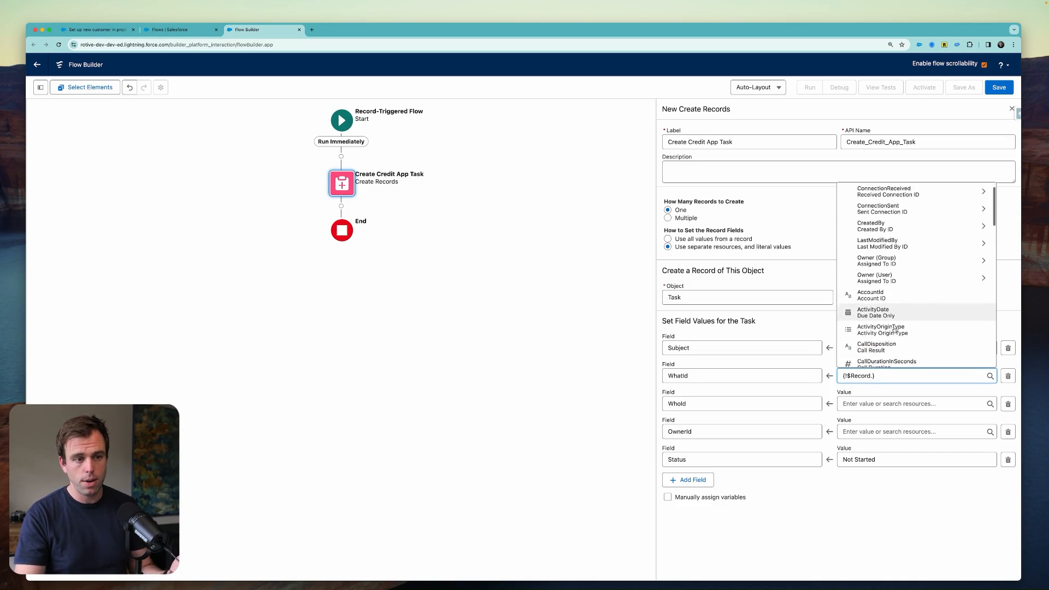
scroll("down", 3)
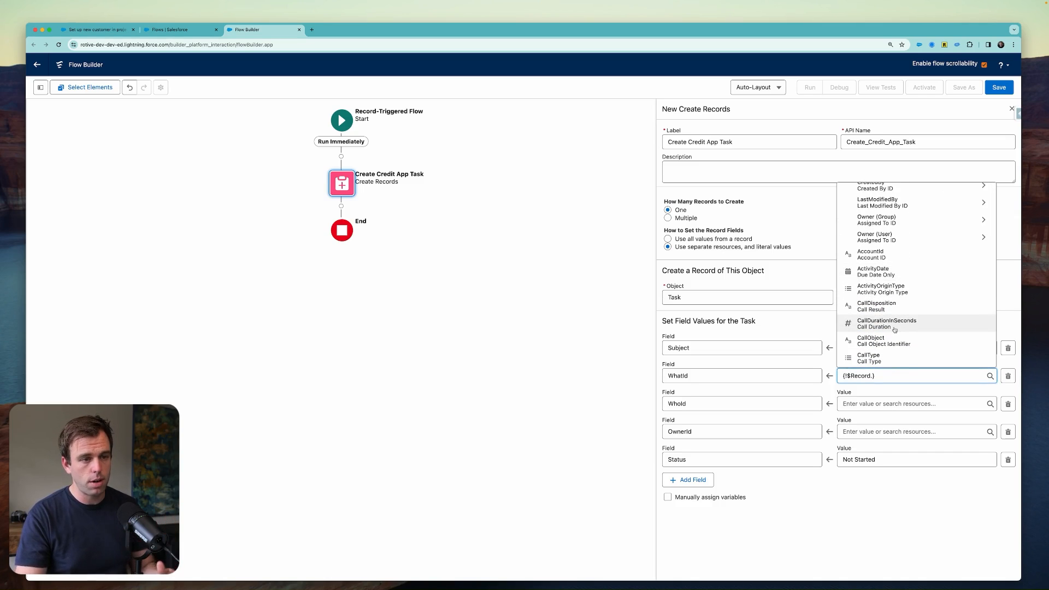
scroll("down", 3)
type("what")
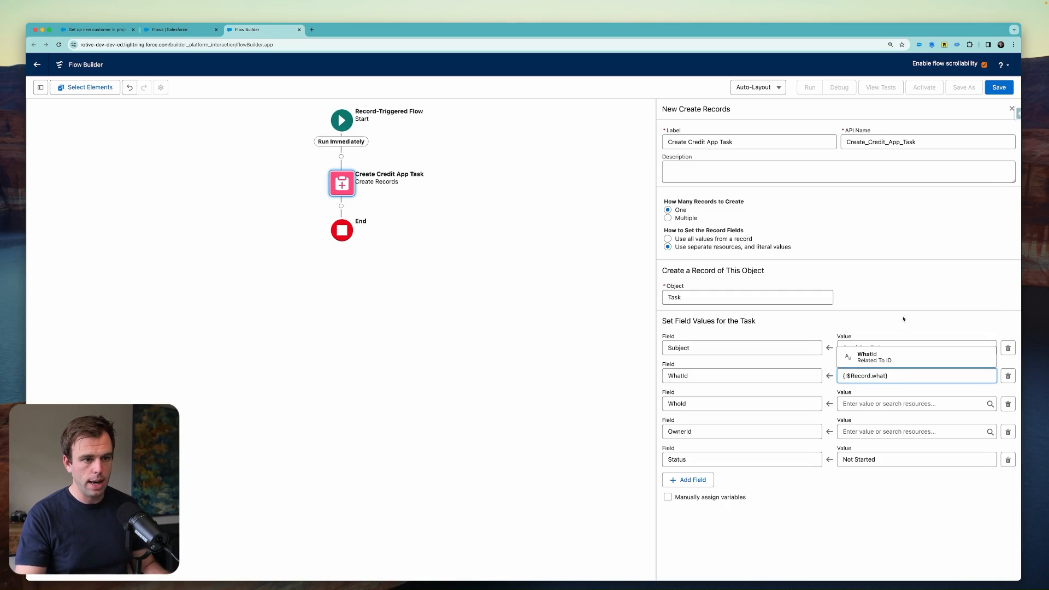
left_click(914, 404)
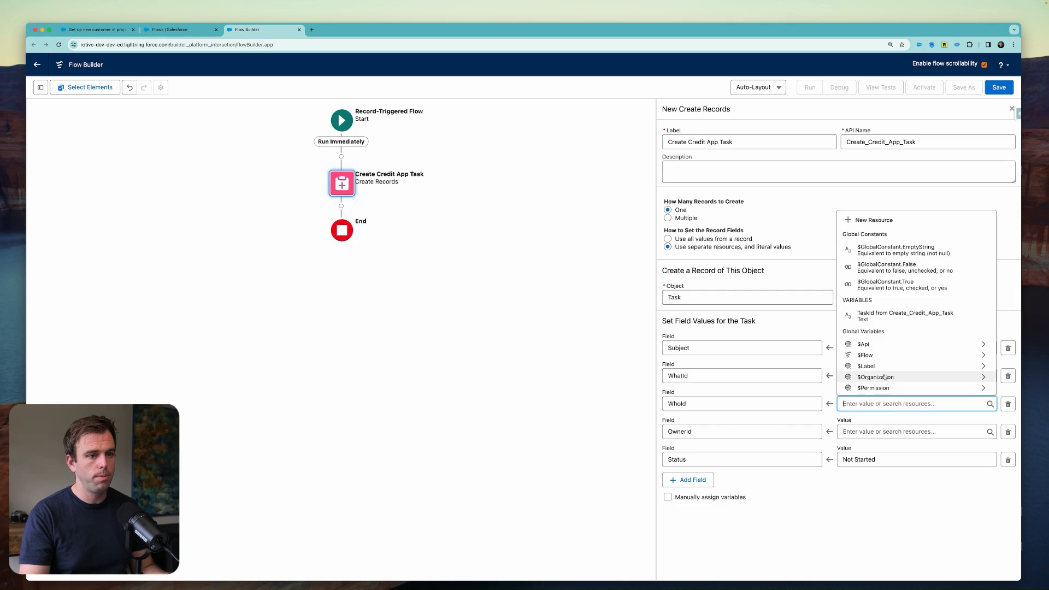
type("{!$Record.wh")
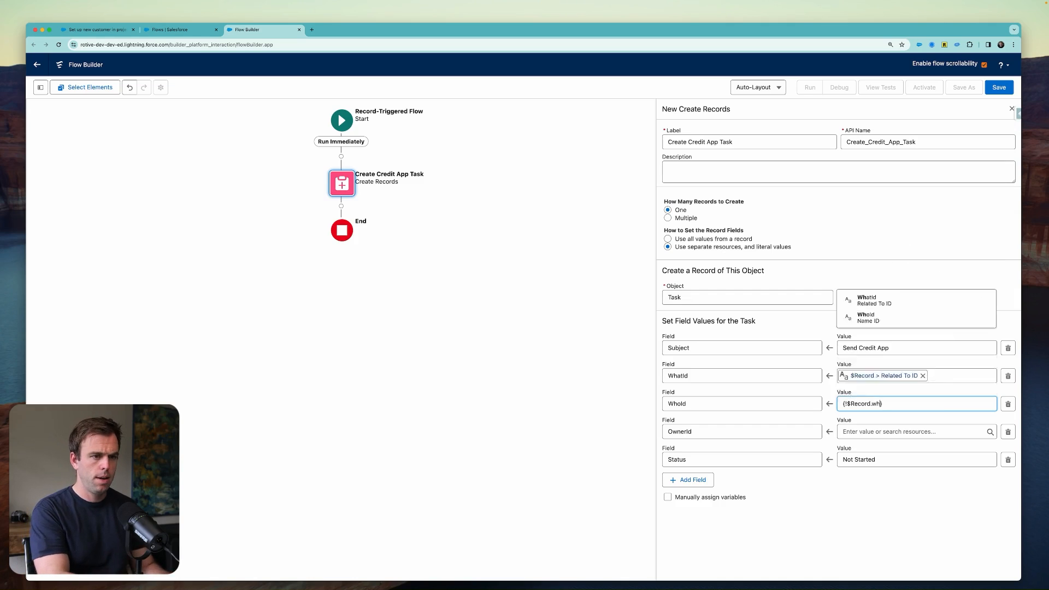
left_click(866, 318)
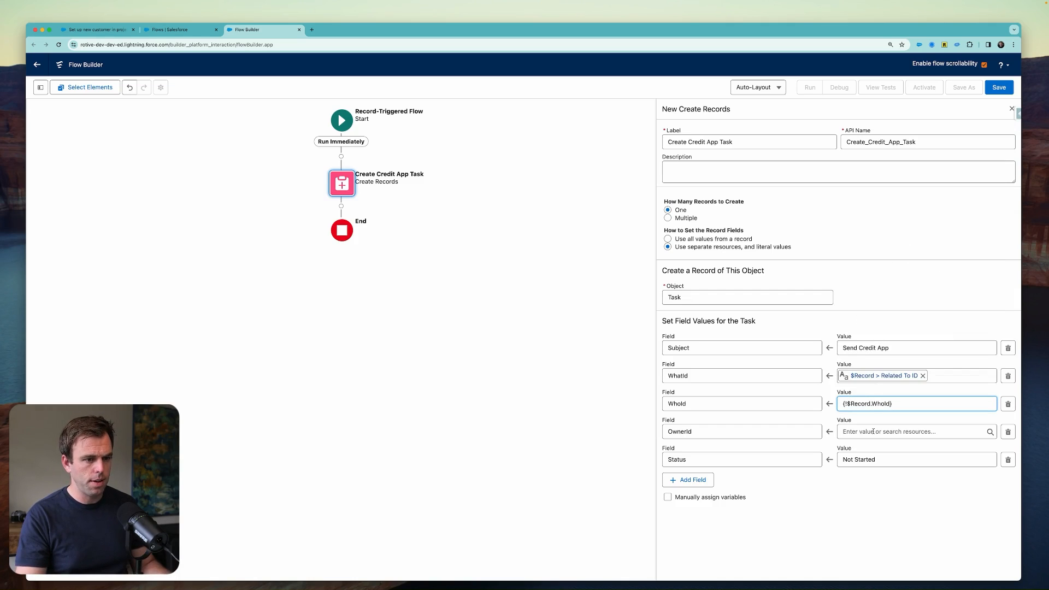
- Set OwnerId to $Record Assigned To ID and add a Description 'Created by Flow'
type("task")
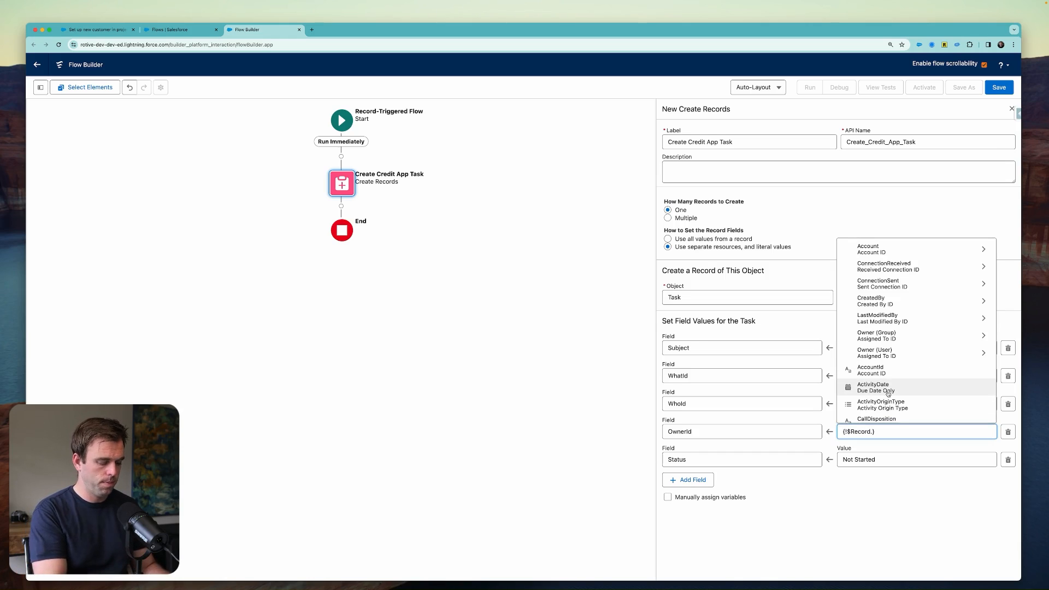
left_click(687, 480)
type("Description")
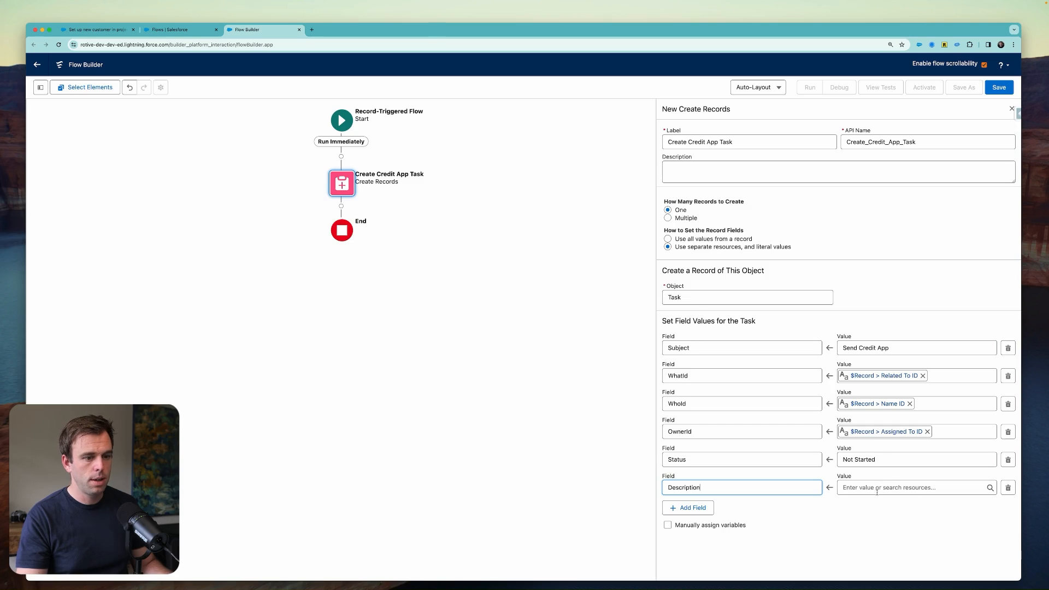
type("Created by Flow")
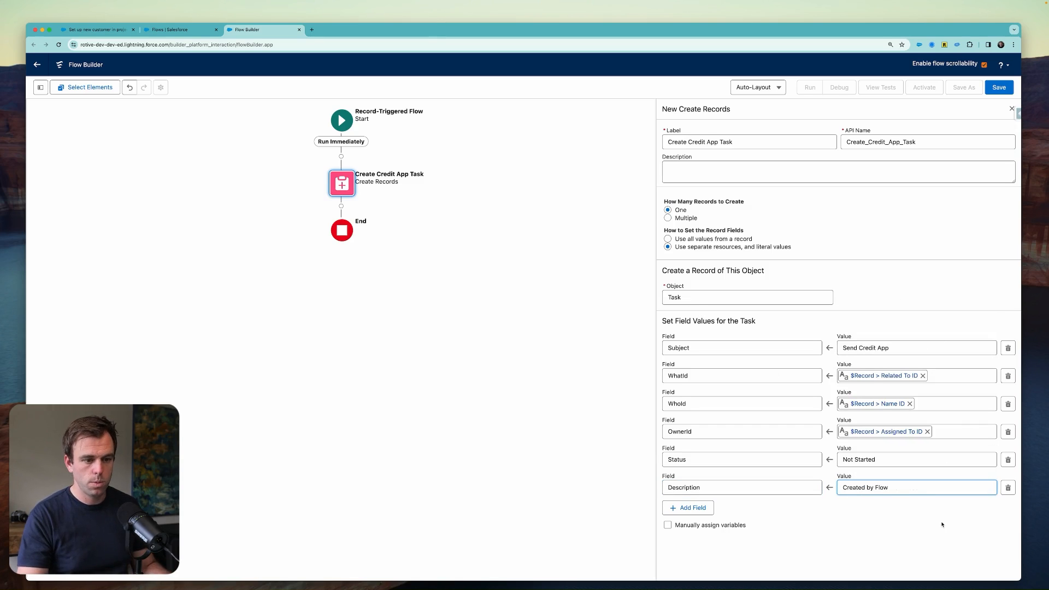
- Save the flow as 'Task - Create Send Credit App Task'
left_click(998, 87)
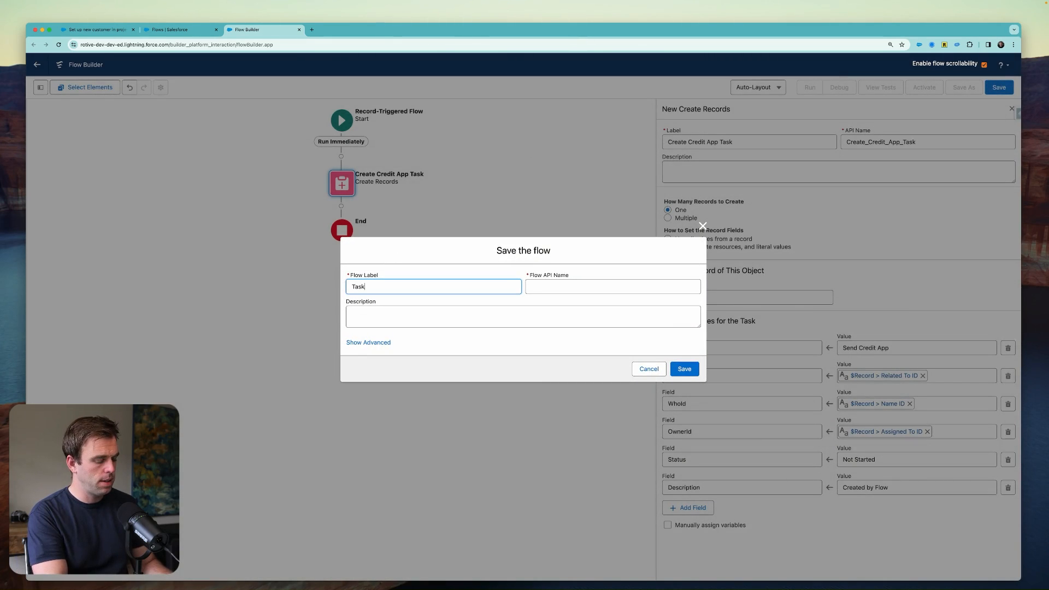
type("- Create Send Cred")
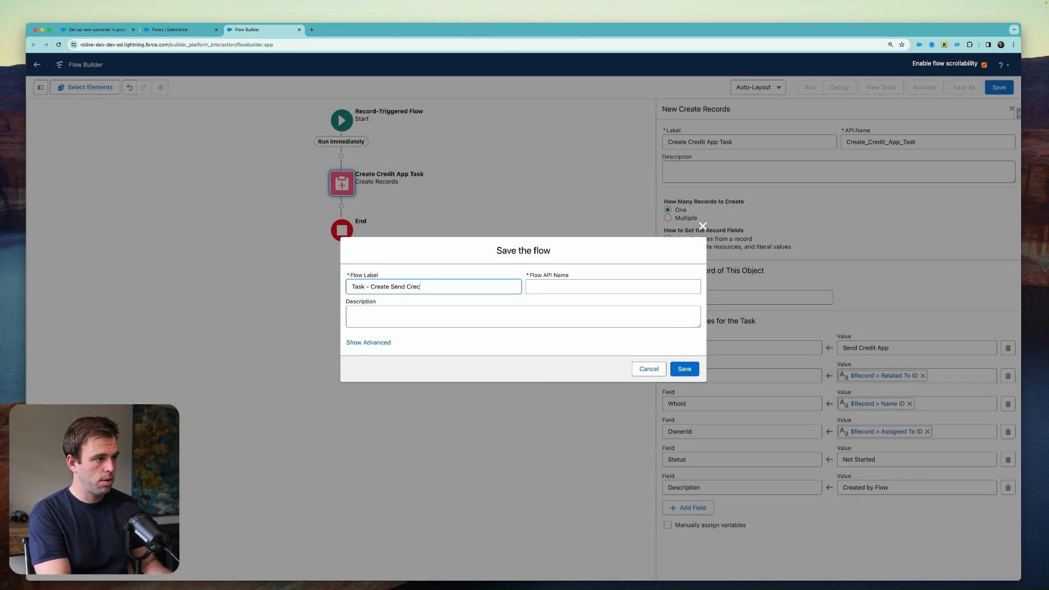
type("it App T")
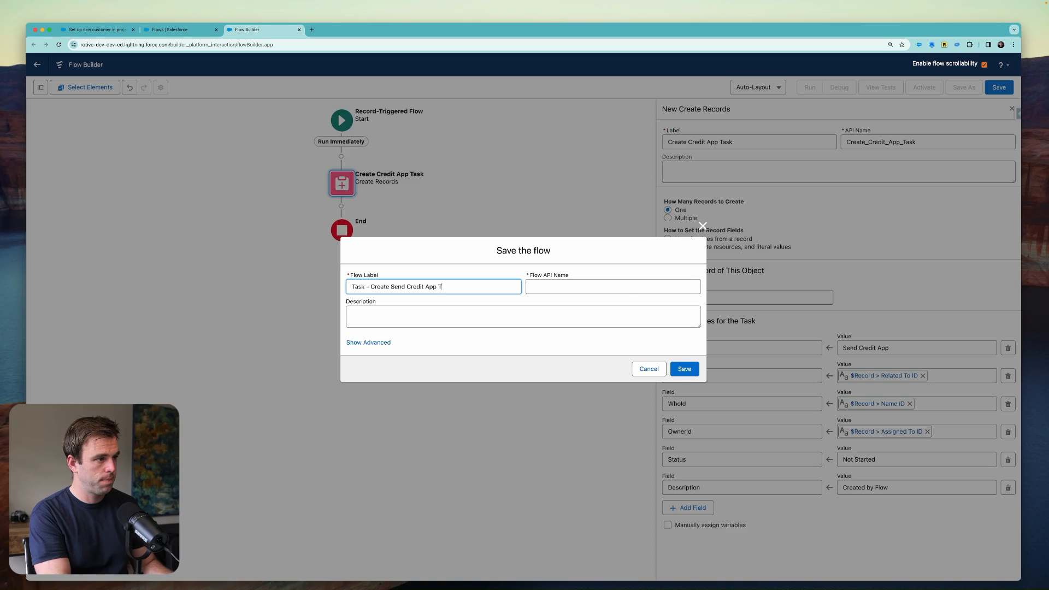
left_click(684, 368)
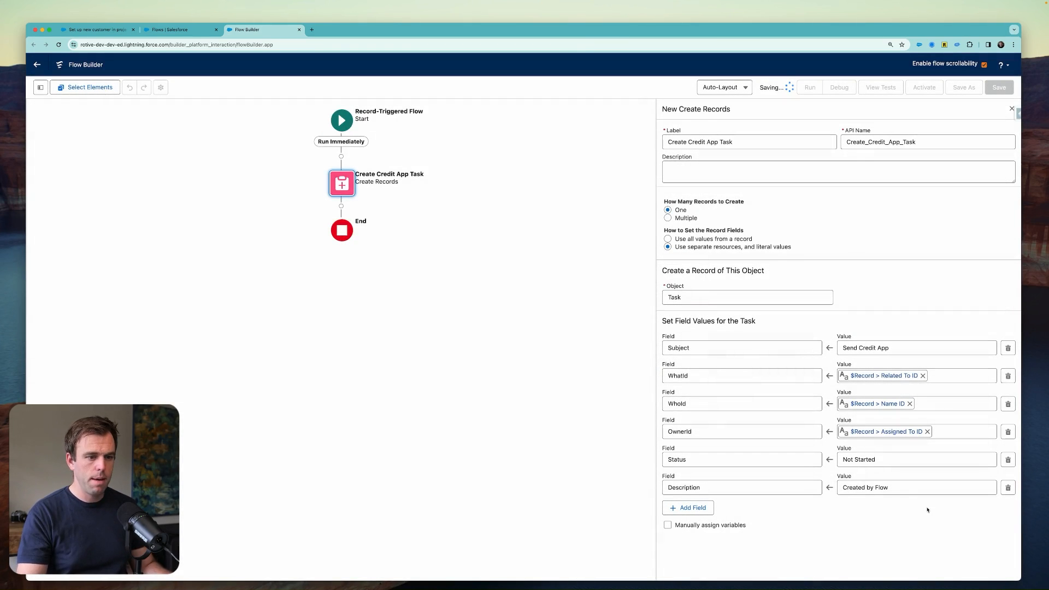
- Extend the Description value to reference the flow's name
left_click(911, 487)
type(": Task - Create Send Credit App Task")
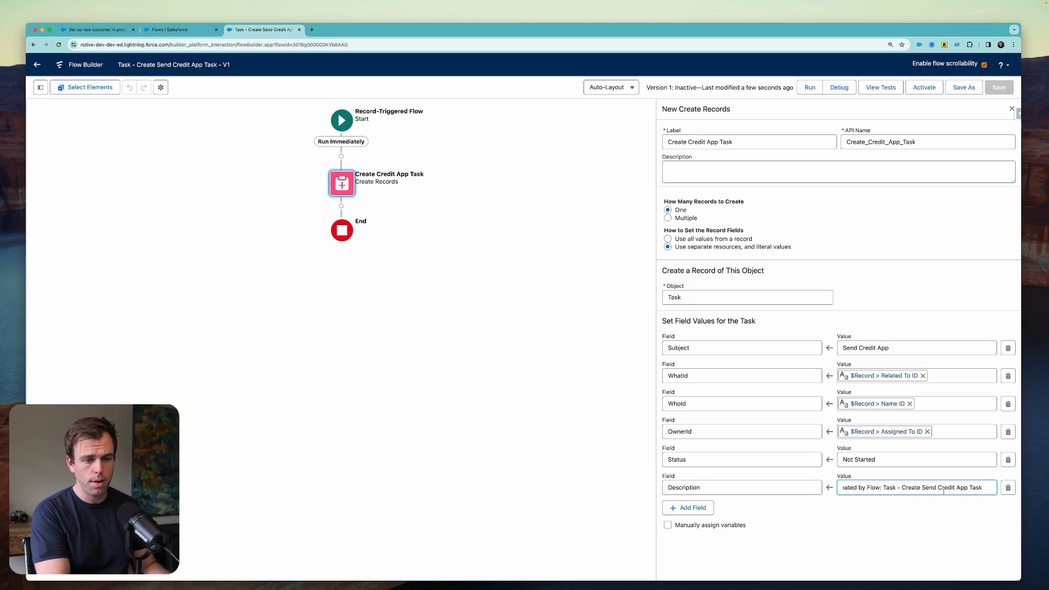
type(".")
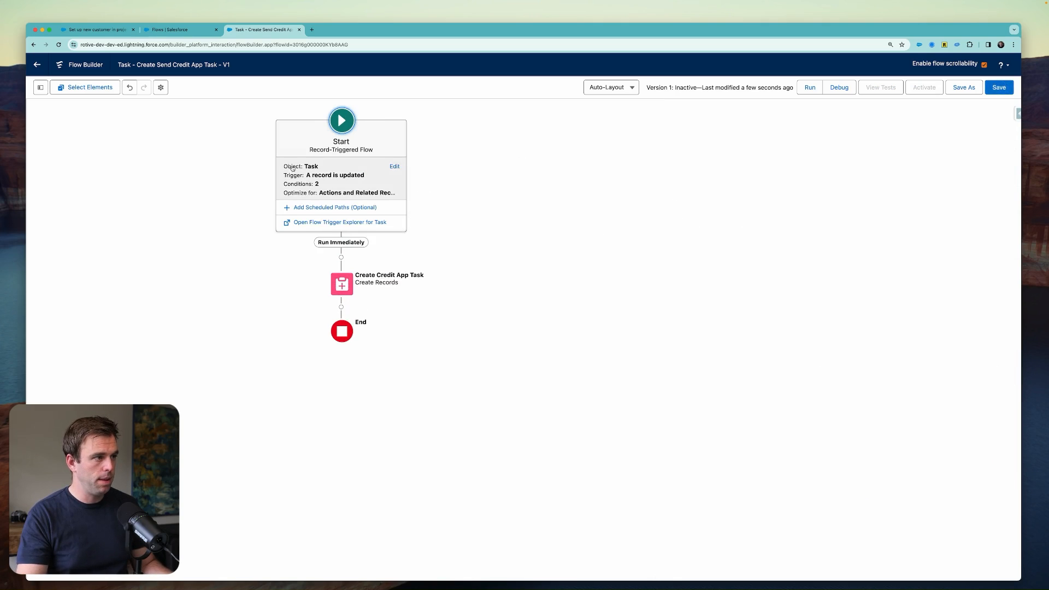
- Copy the Subject entry-condition value from the Start element into the task Description
left_click(395, 166)
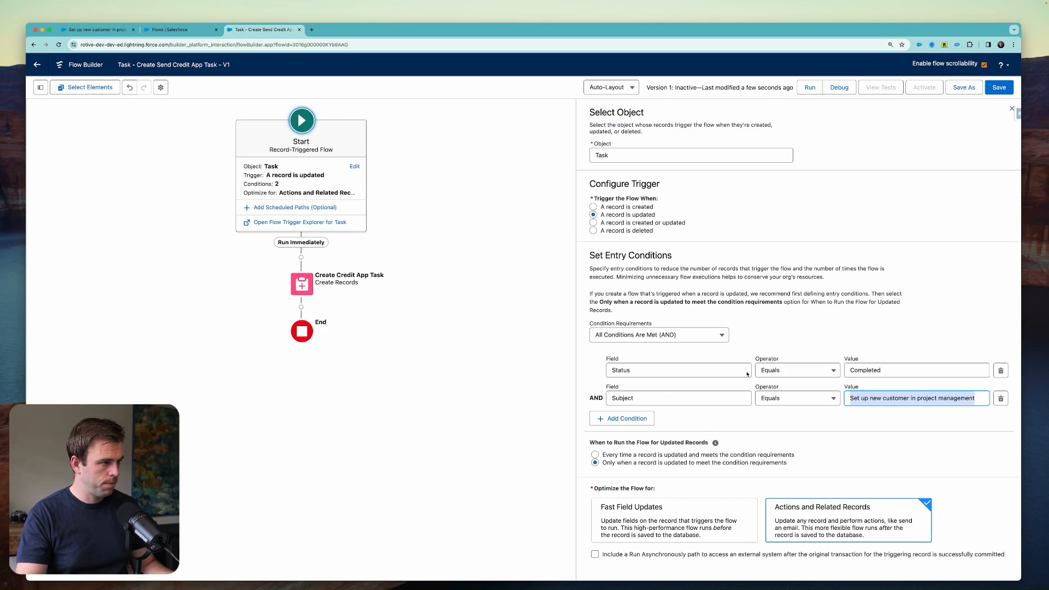
left_click(302, 282)
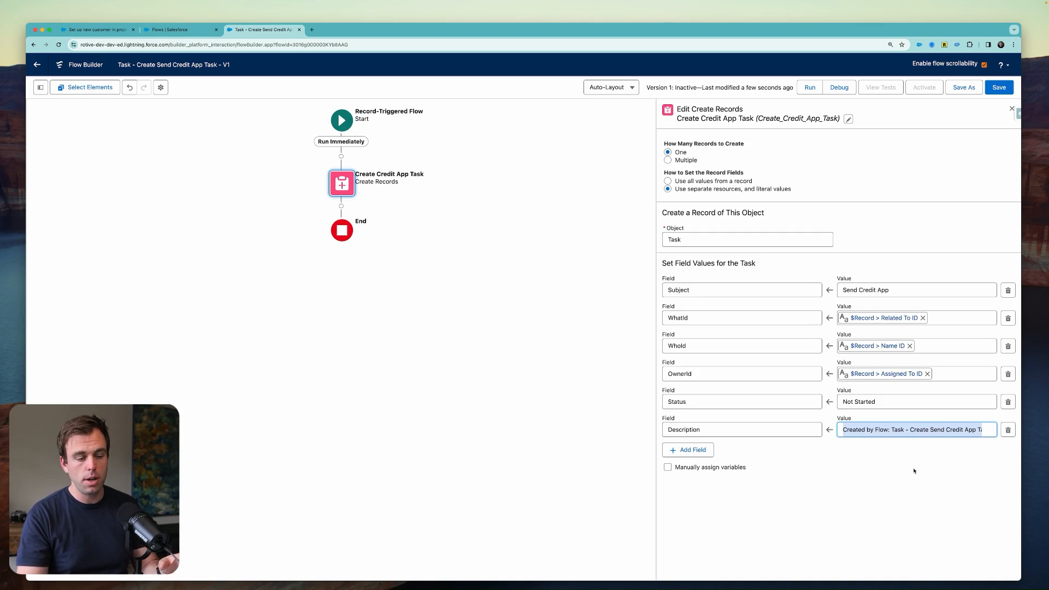
mouse_move(893, 446)
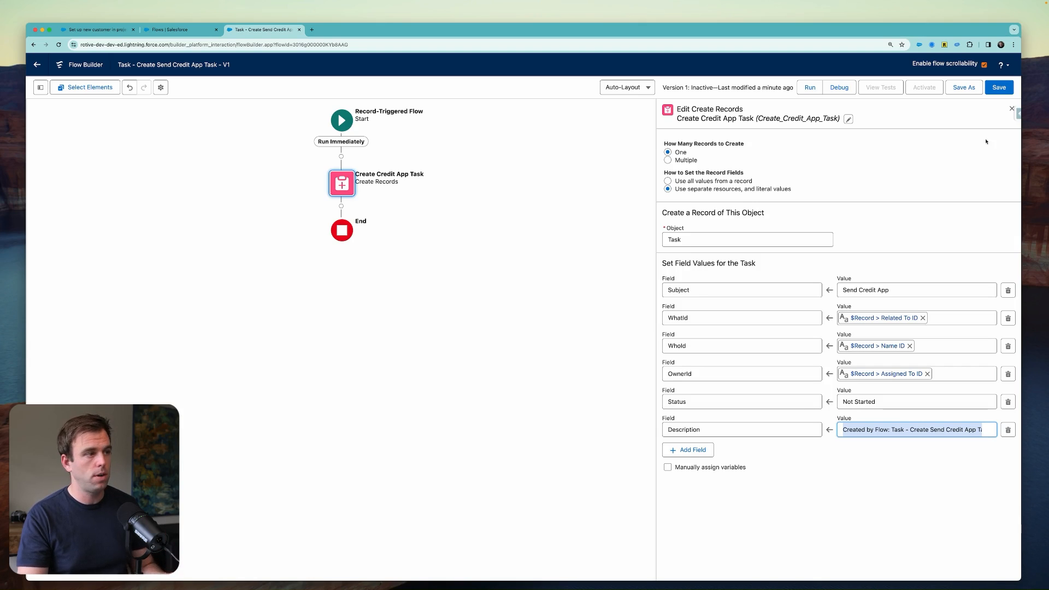
- Save and activate the flow, then return to the opportunity record
left_click(998, 88)
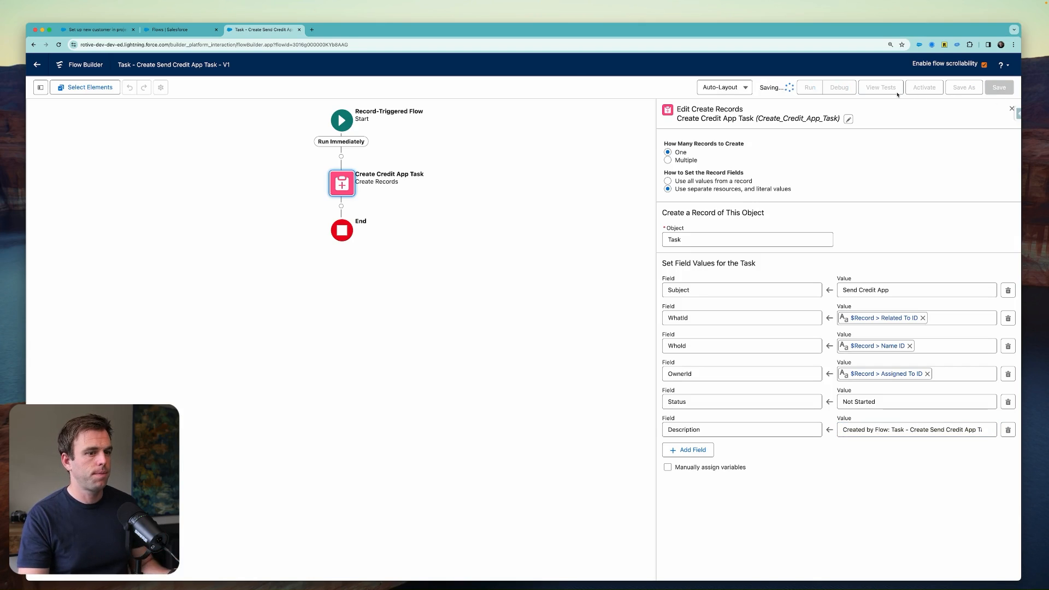
left_click(925, 88)
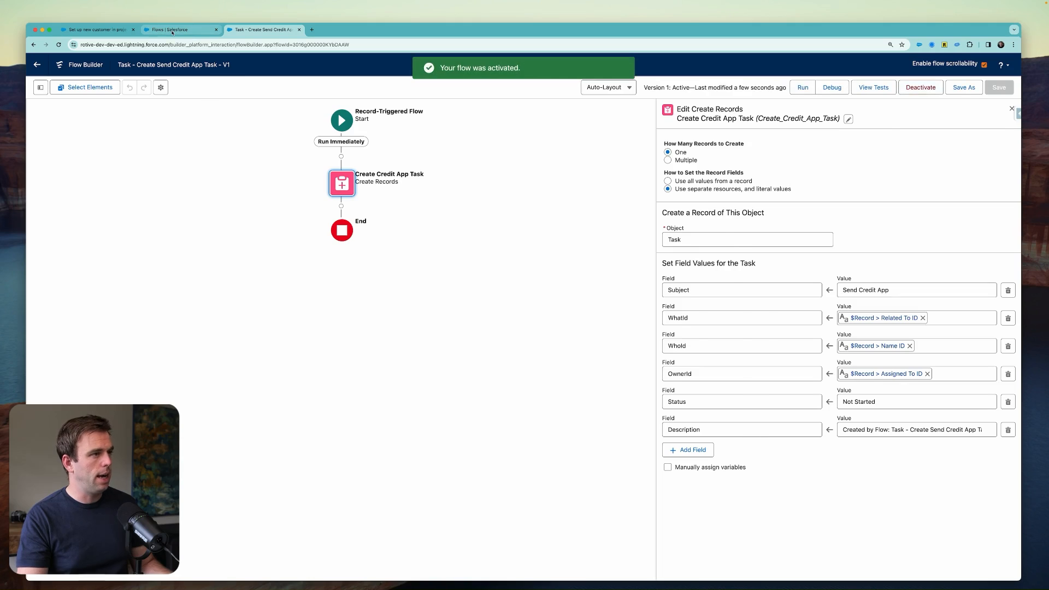
left_click(97, 30)
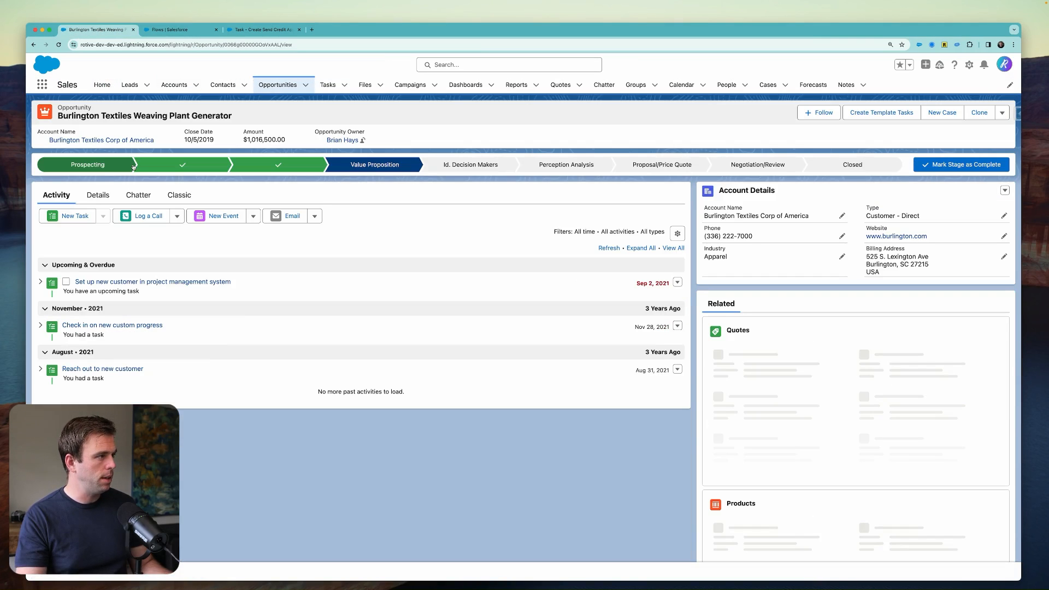
- Complete the project-management setup task and view the generated 'Send Credit App' task
left_click(65, 282)
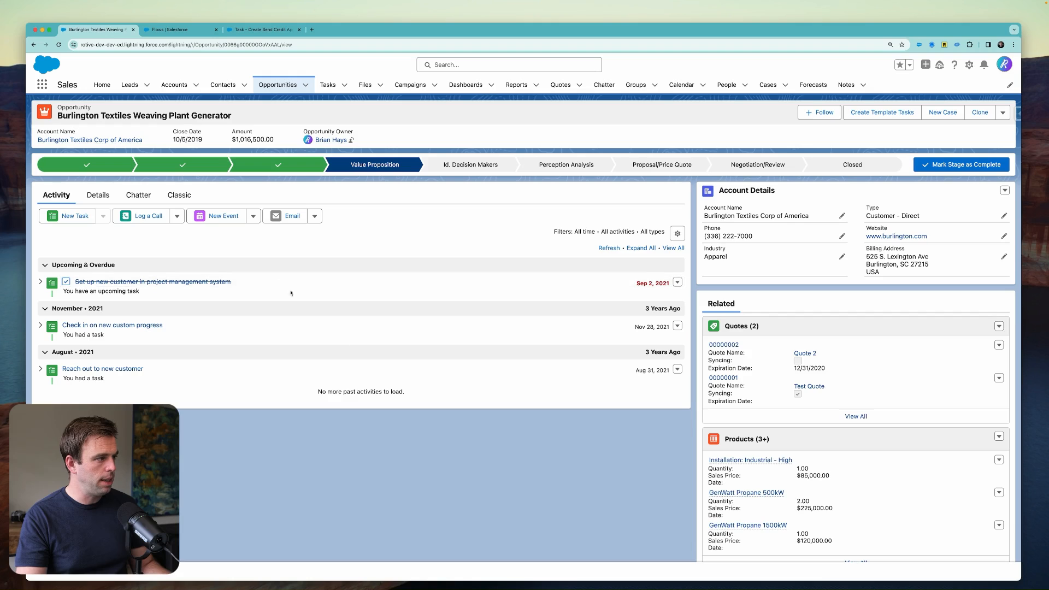
mouse_move(326, 348)
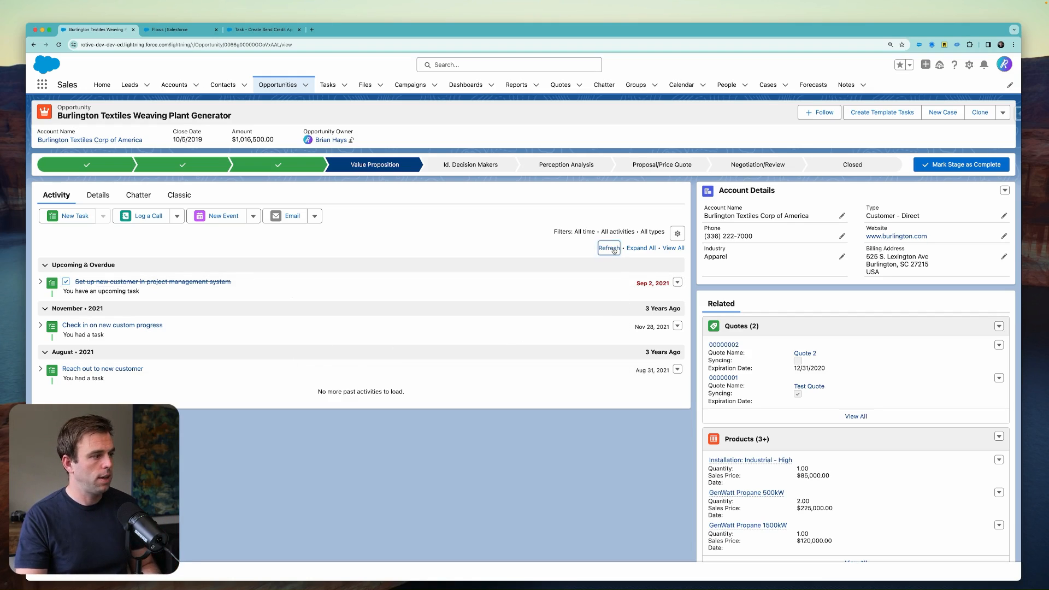
left_click(609, 248)
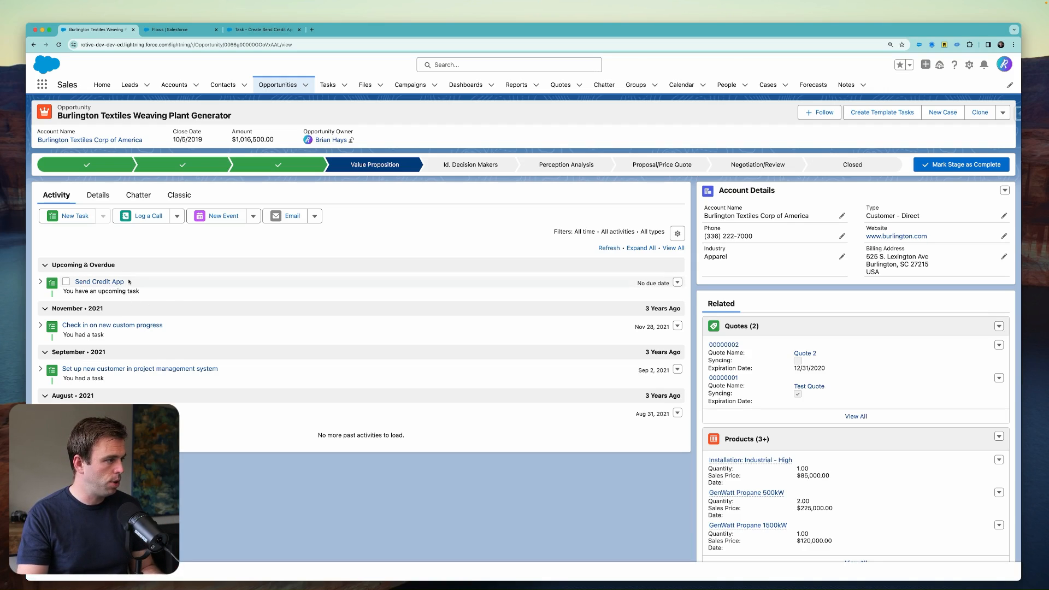
left_click(98, 281)
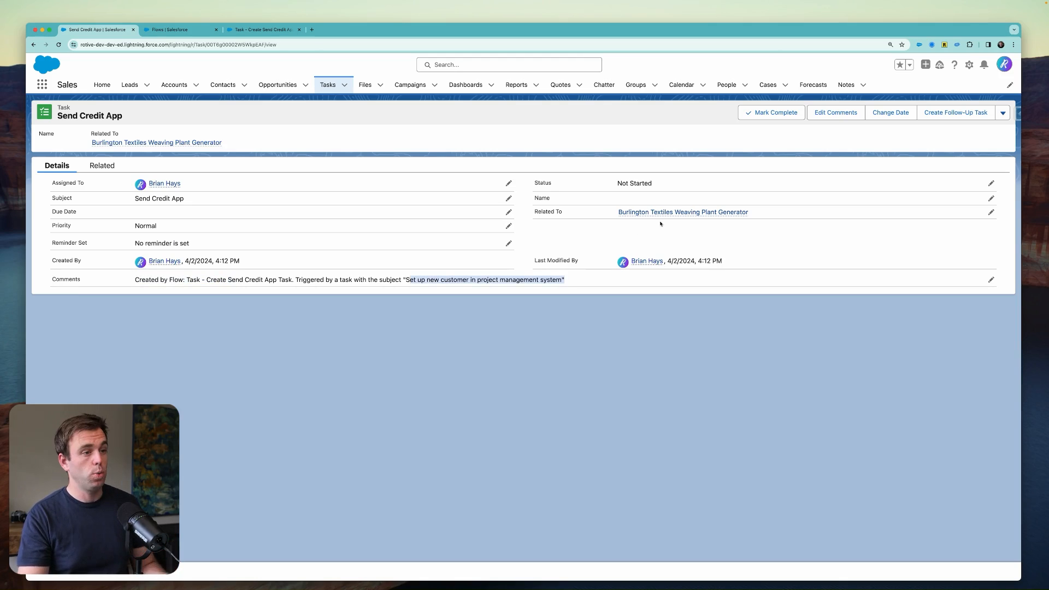
mouse_move(222, 192)
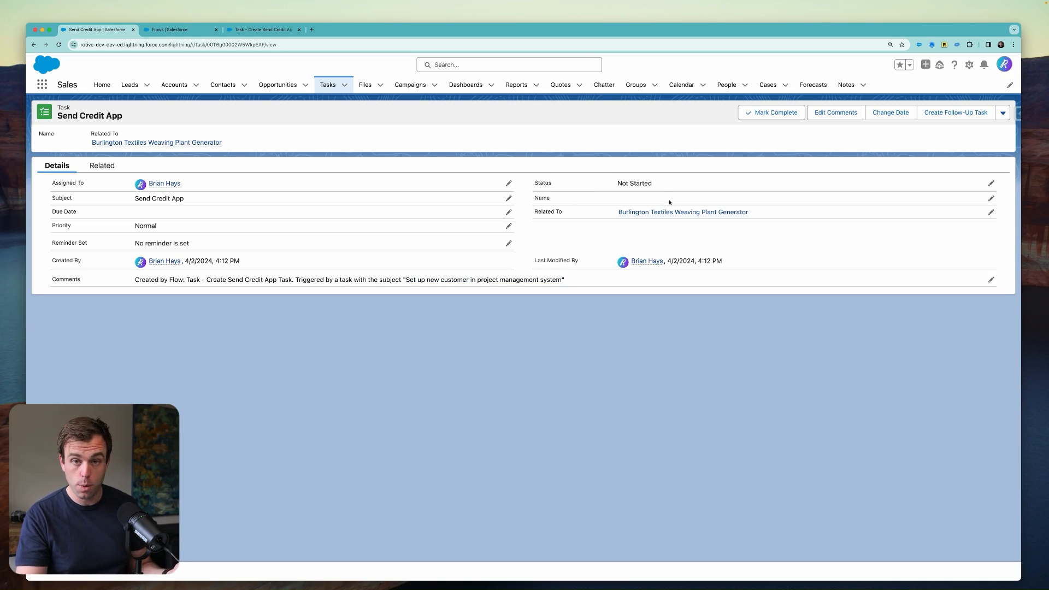
mouse_move(658, 203)
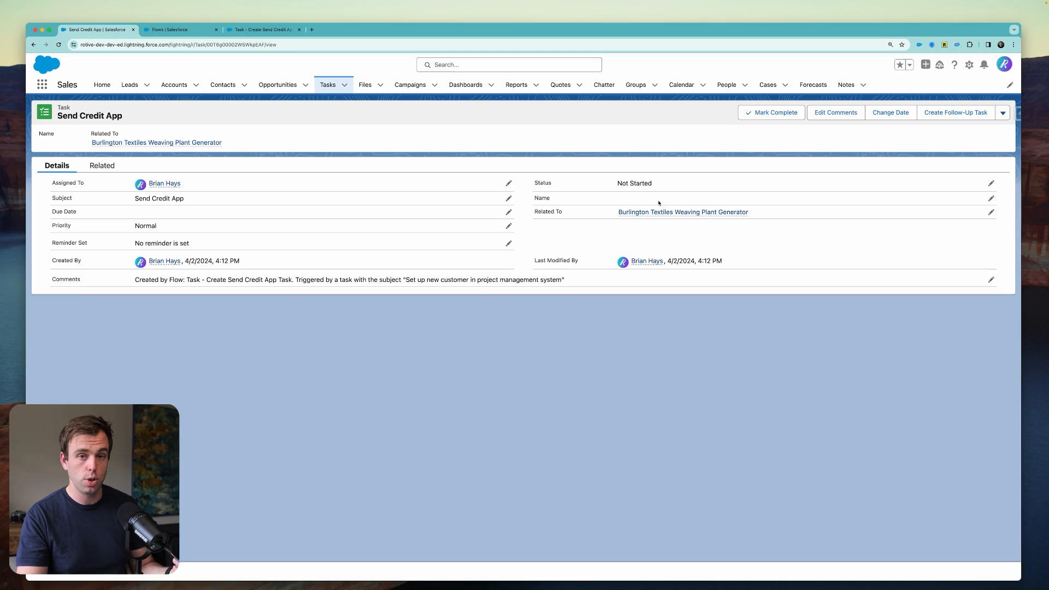
mouse_move(624, 190)
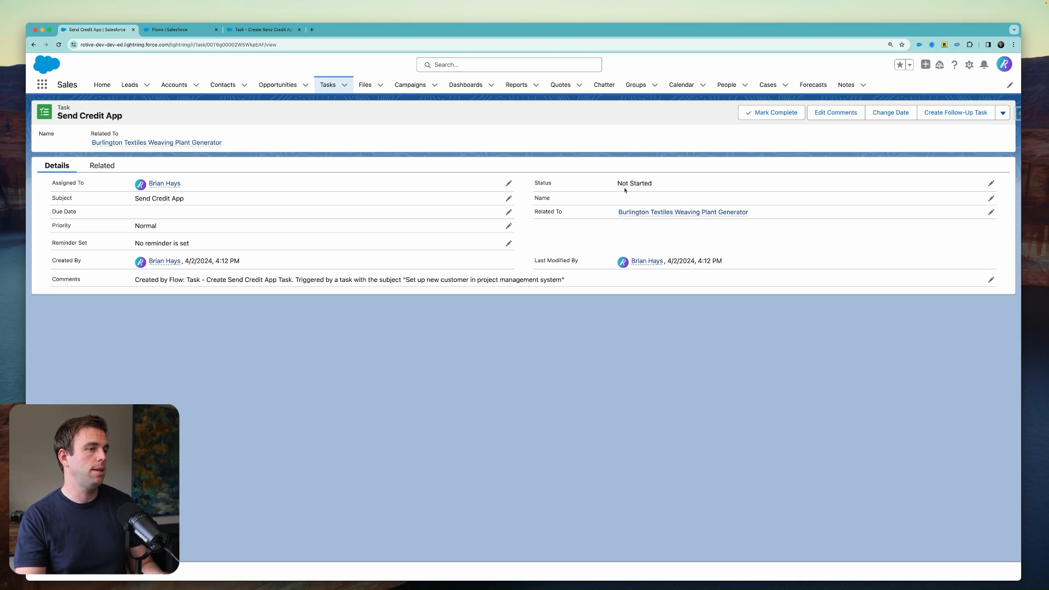
- Return from the Send Credit App task to the active flow in Flow Builder
left_click(262, 29)
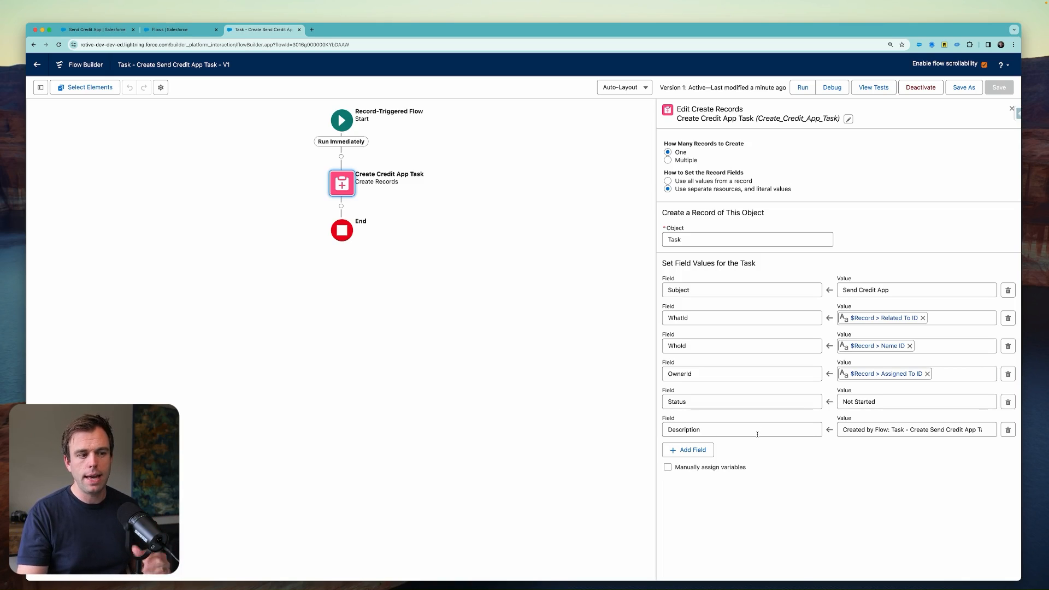
mouse_move(879, 463)
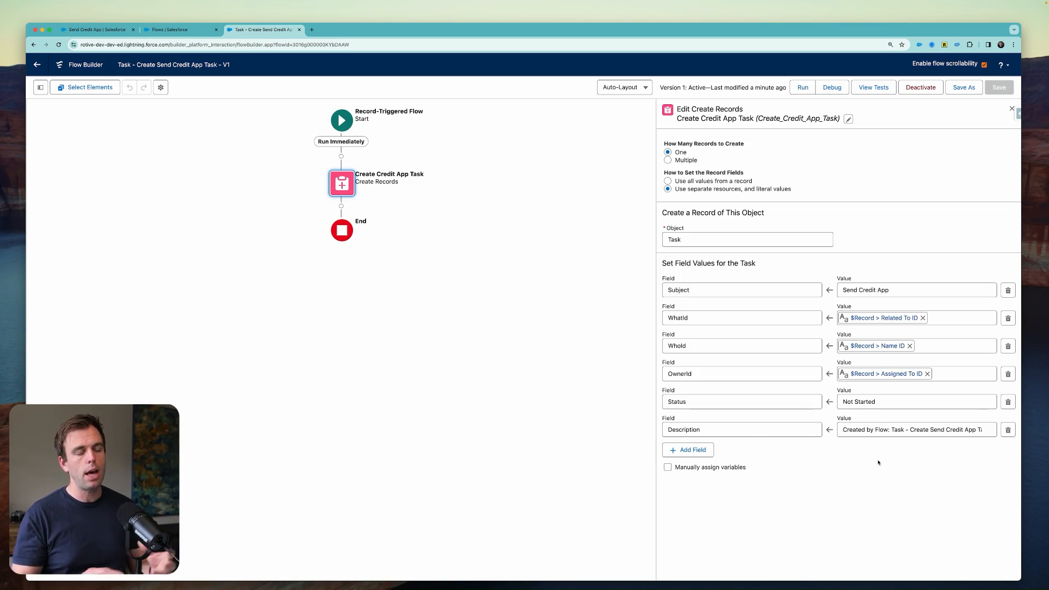